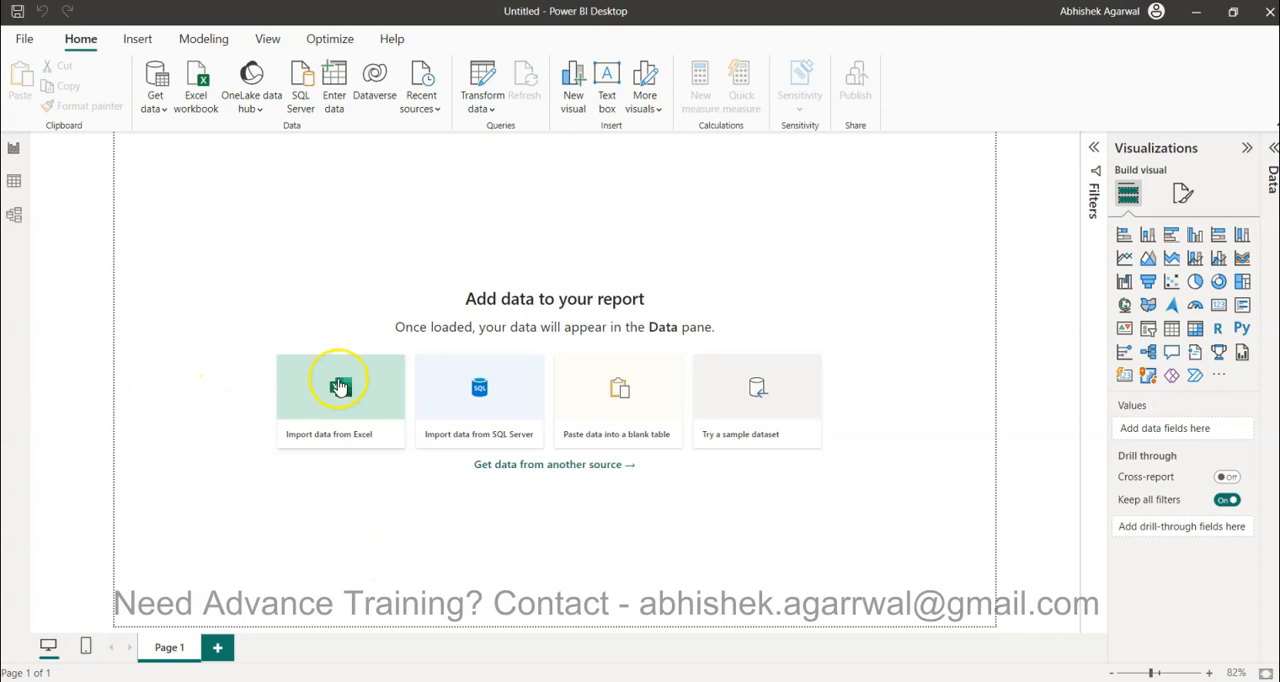
mouse_move(790, 284)
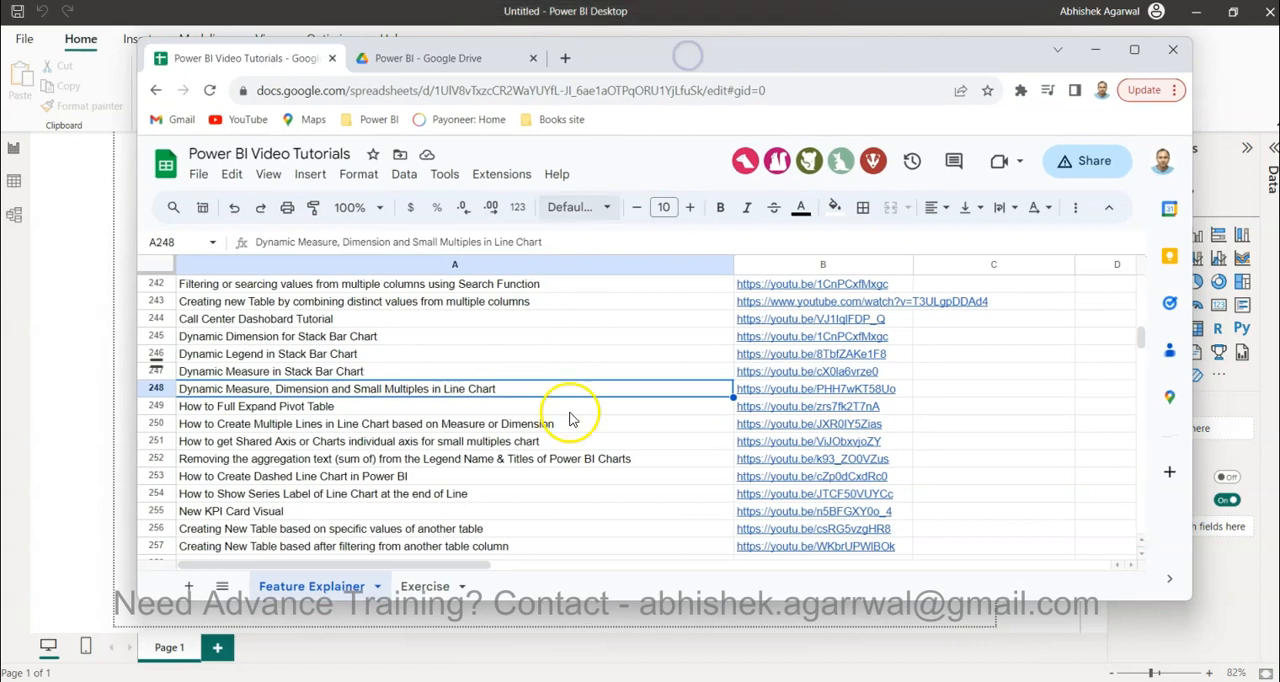
- Show the 'Power BI Video Tutorials' sheet in the browser and enlarge its window
click(544, 90)
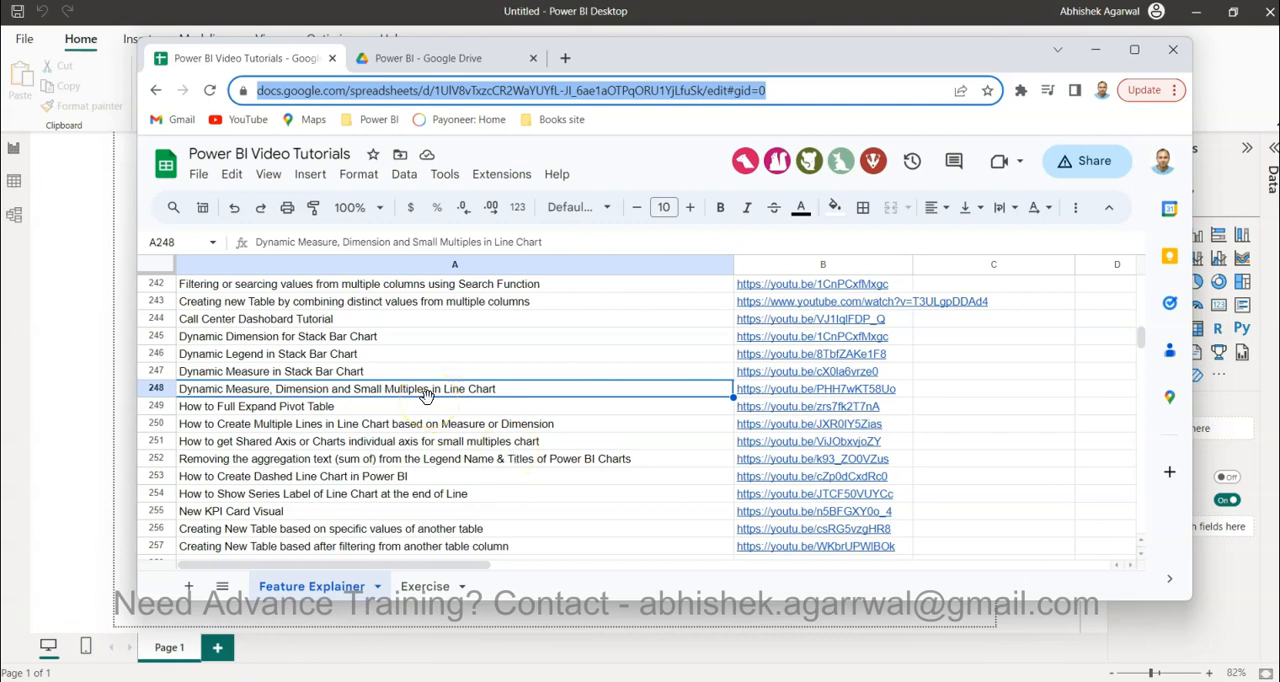
mouse_move(504, 316)
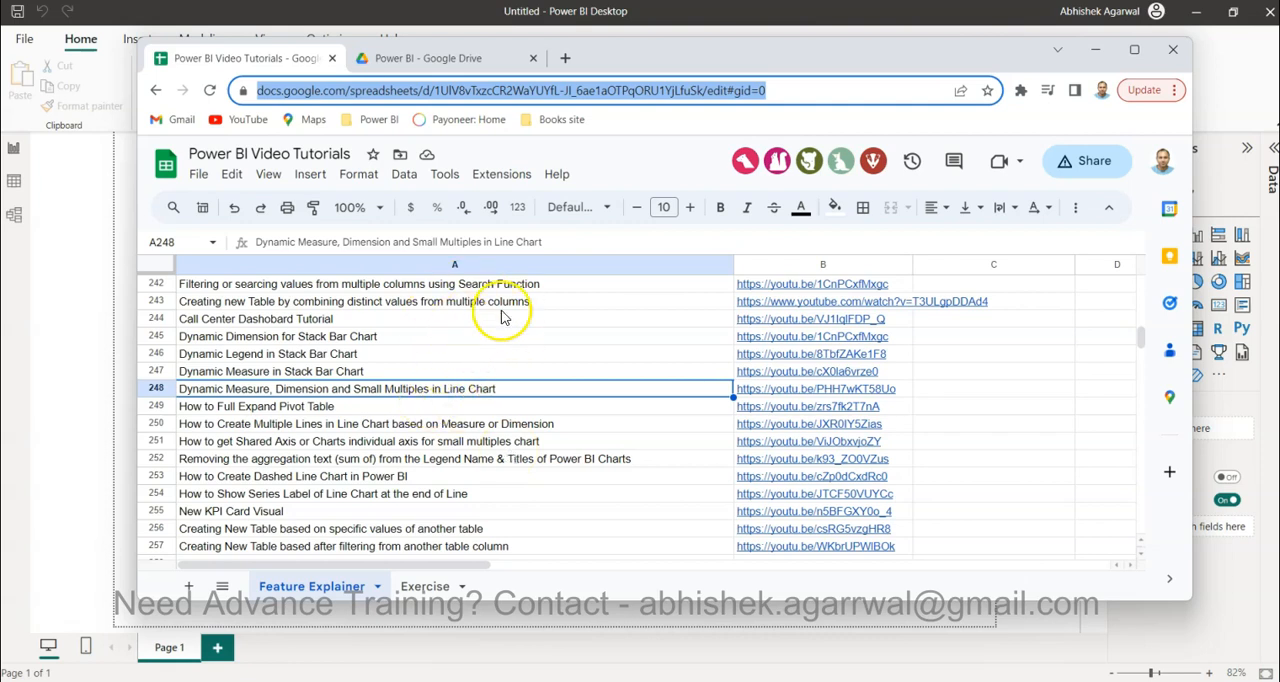
mouse_move(470, 336)
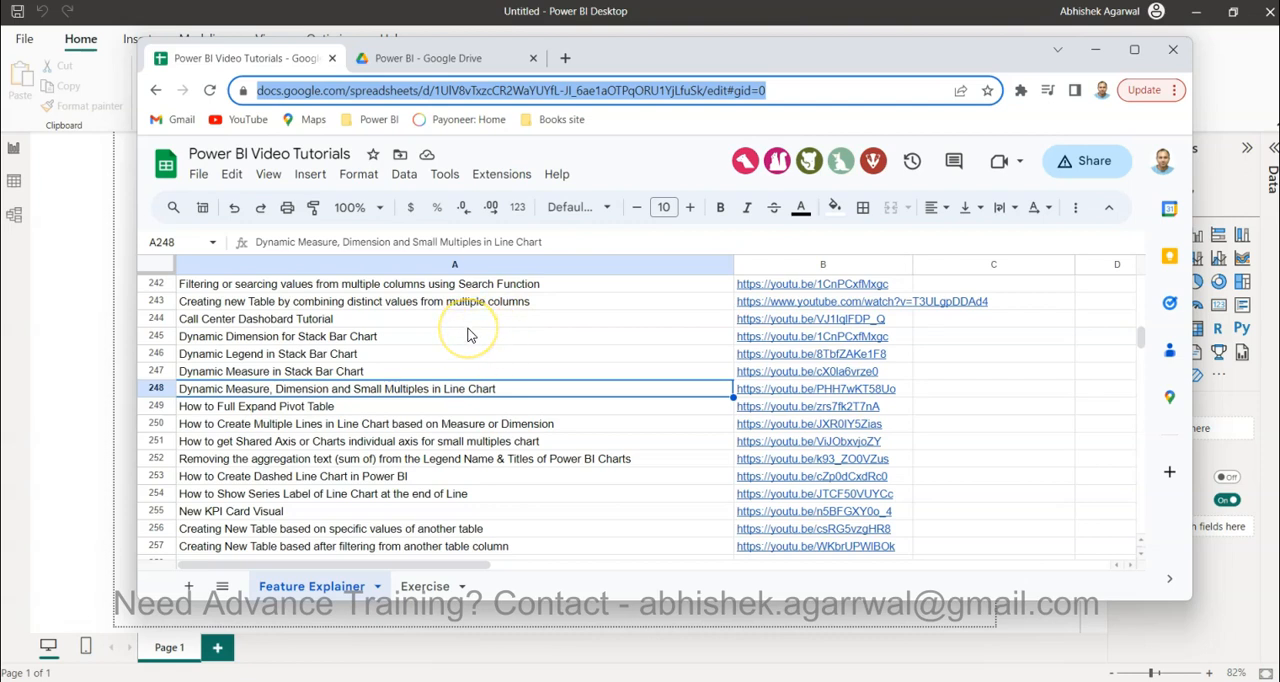
mouse_move(436, 348)
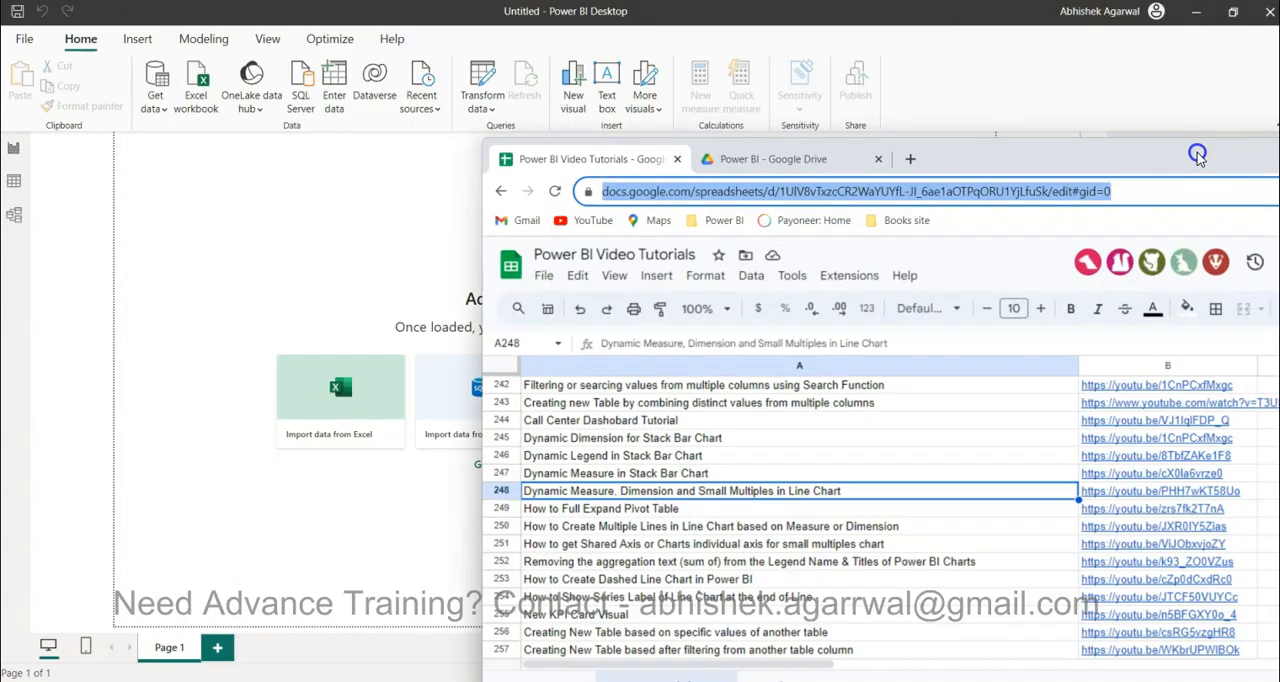
click(1196, 156)
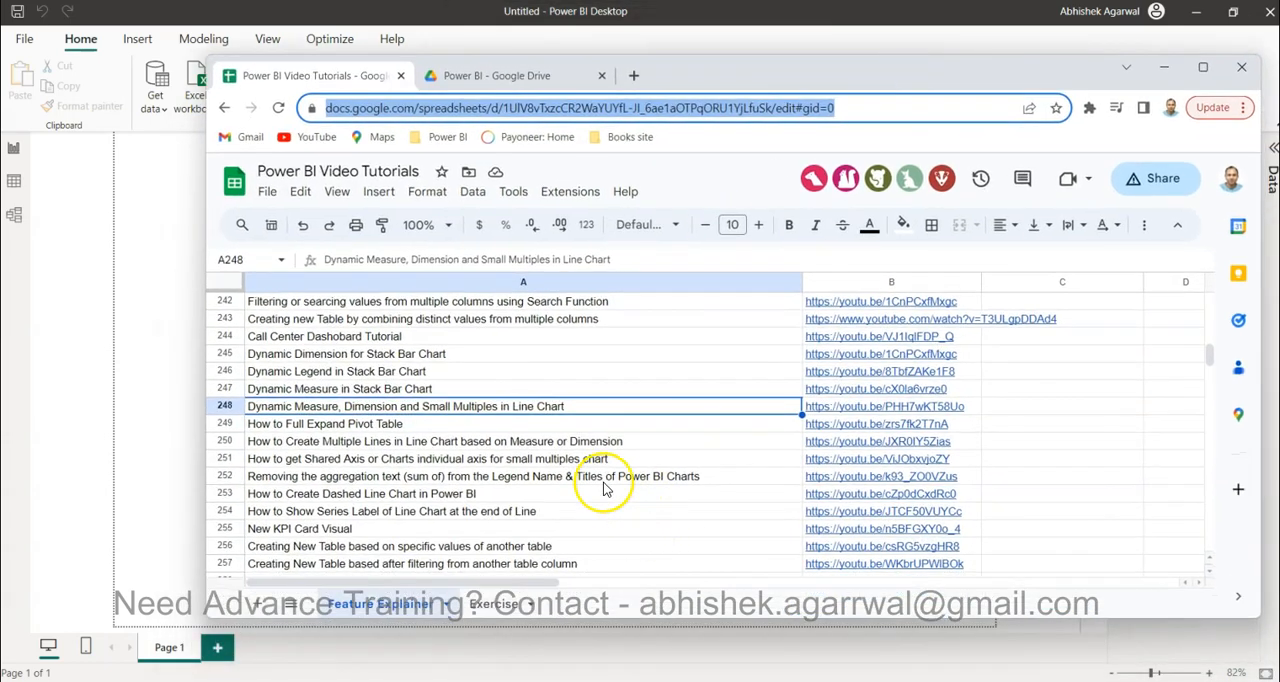
mouse_move(668, 374)
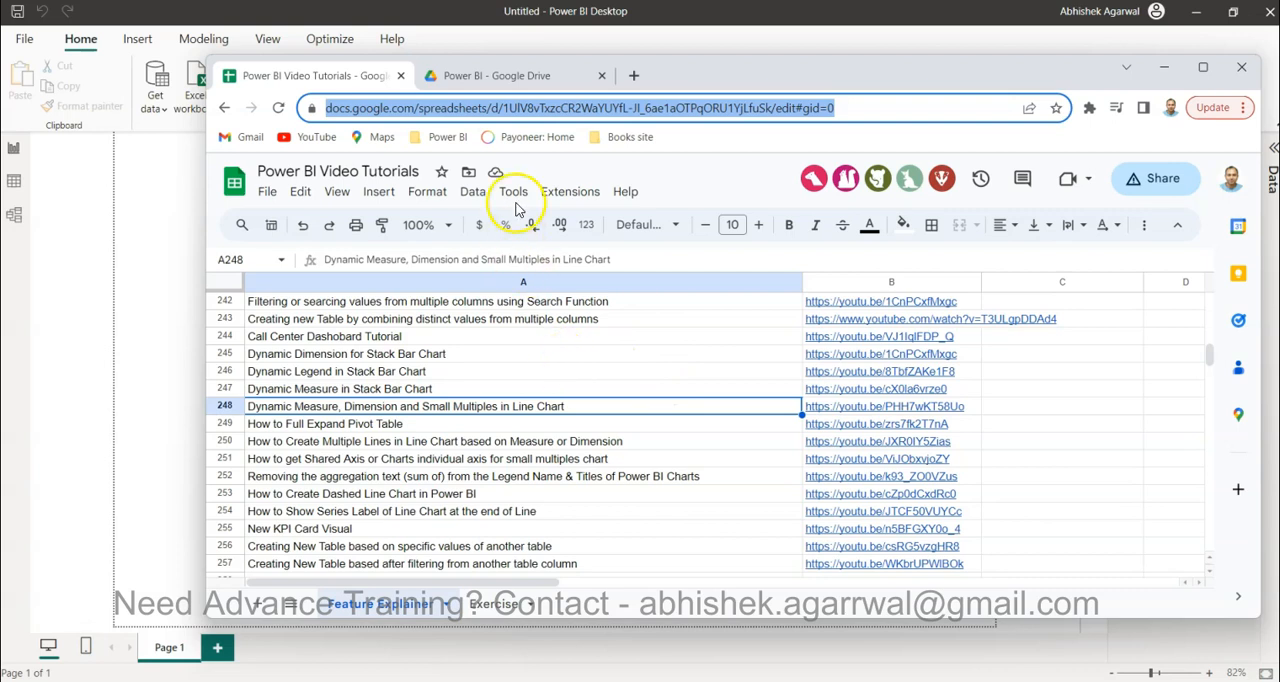
- Show the Google Drive Datasets > Power BI folder holding PowerBI_SuperstoreSales.xlsx
click(490, 76)
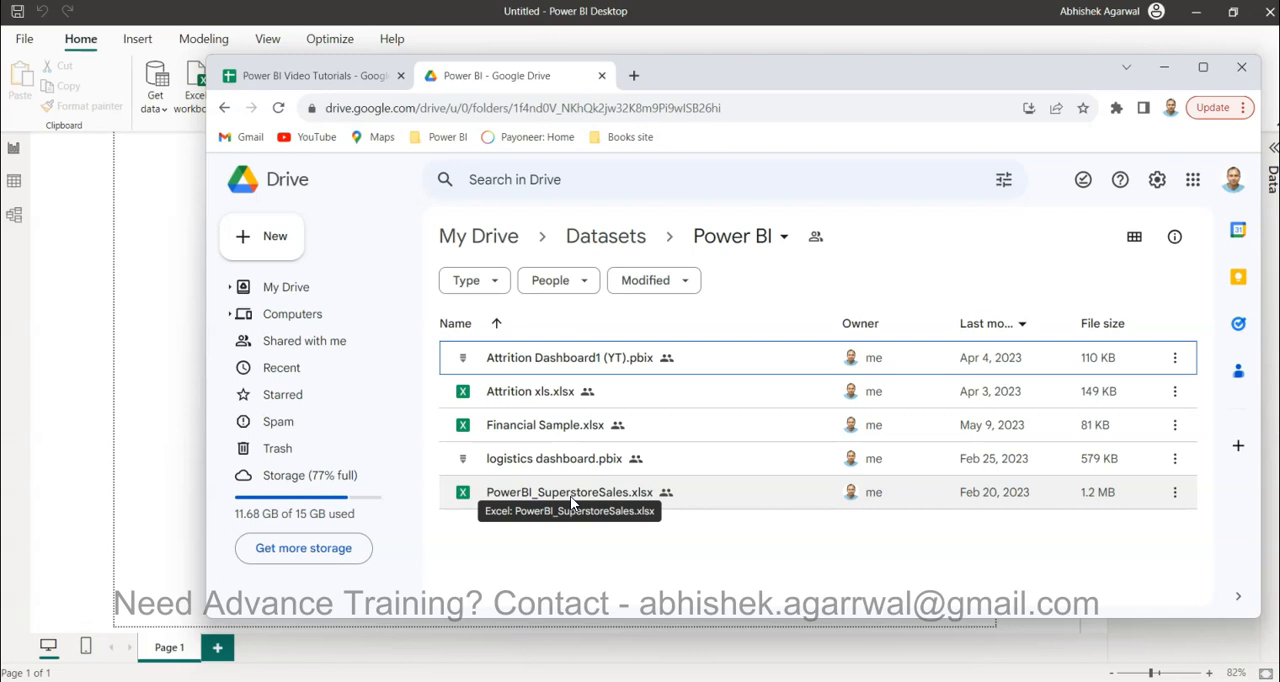
mouse_move(788, 76)
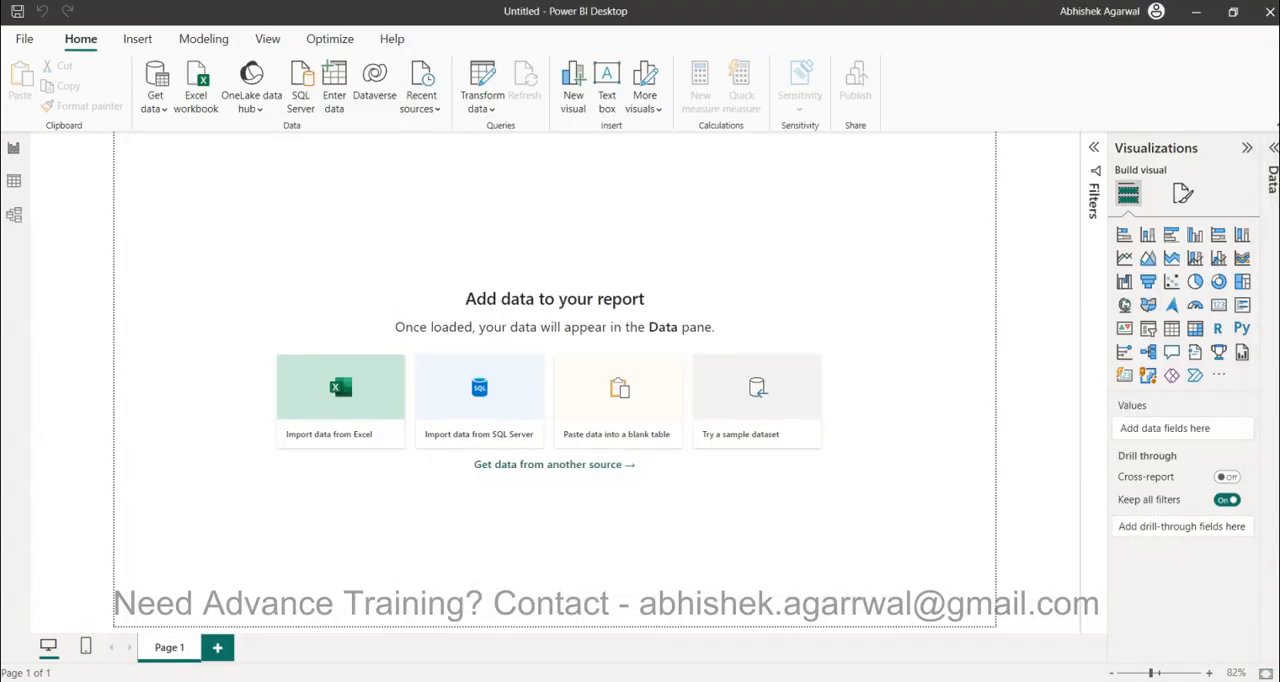
mouse_move(444, 252)
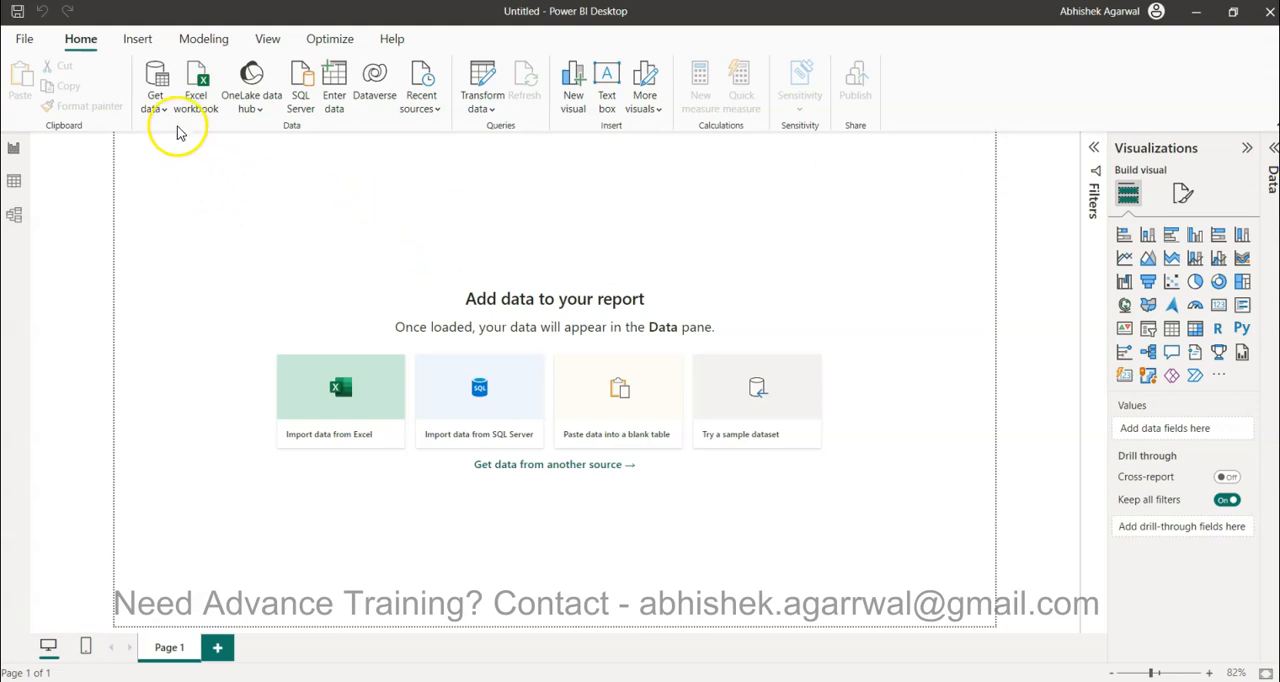
mouse_move(340, 190)
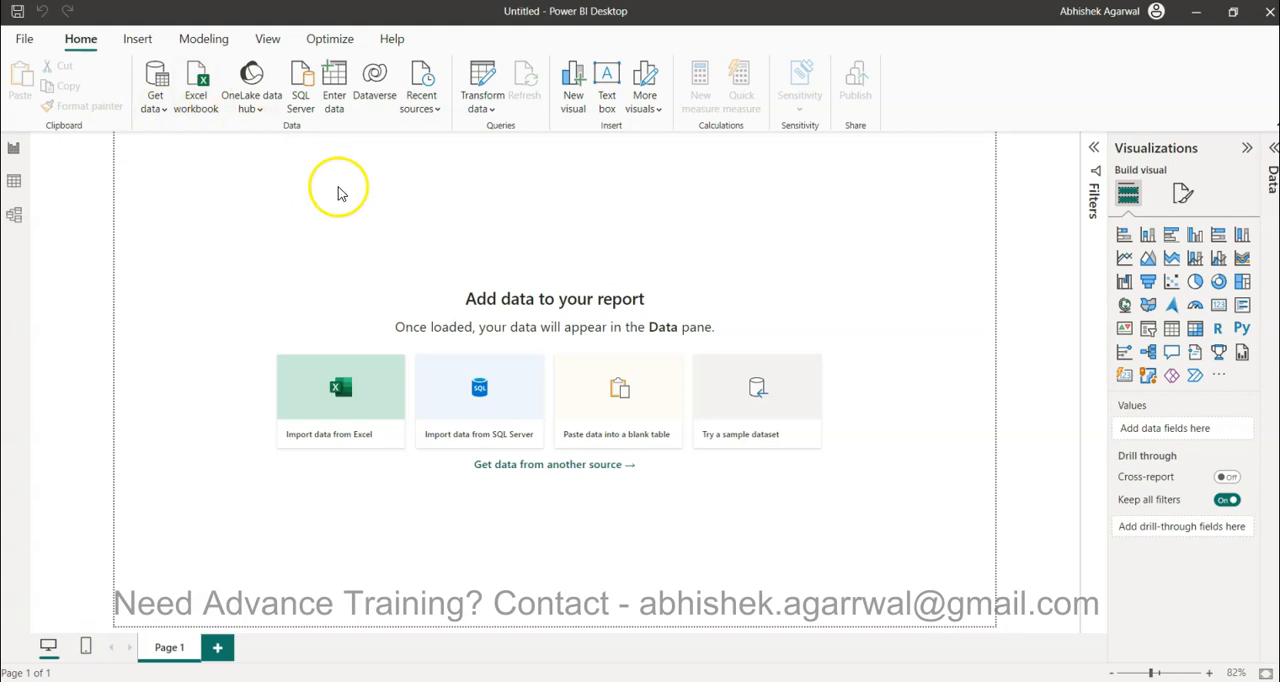
mouse_move(484, 80)
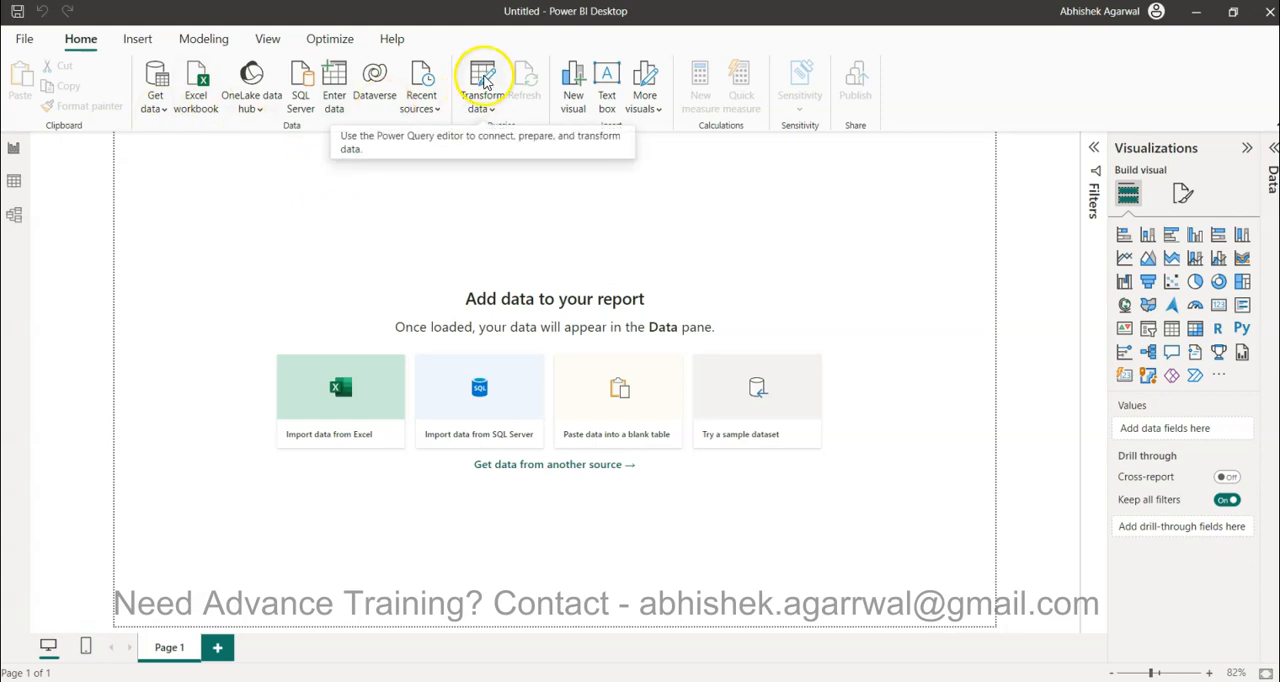
- Launch the Power Query Editor via Transform data and list the most common new data sources
click(484, 84)
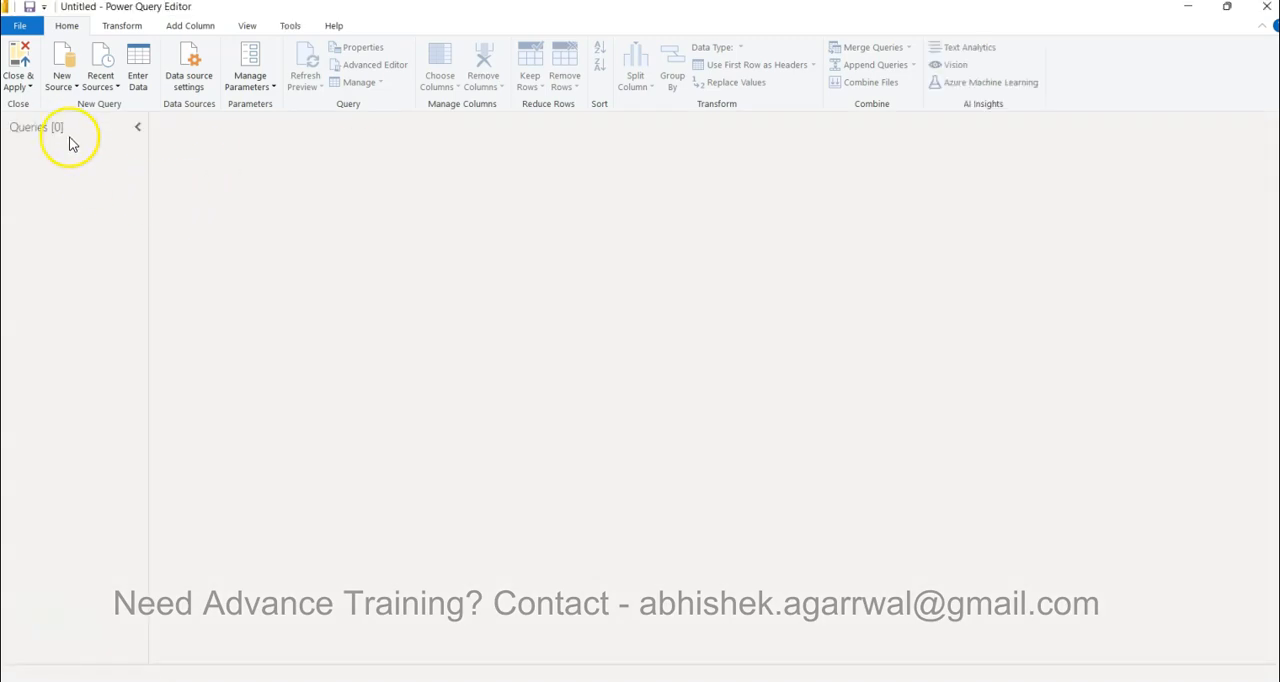
click(60, 68)
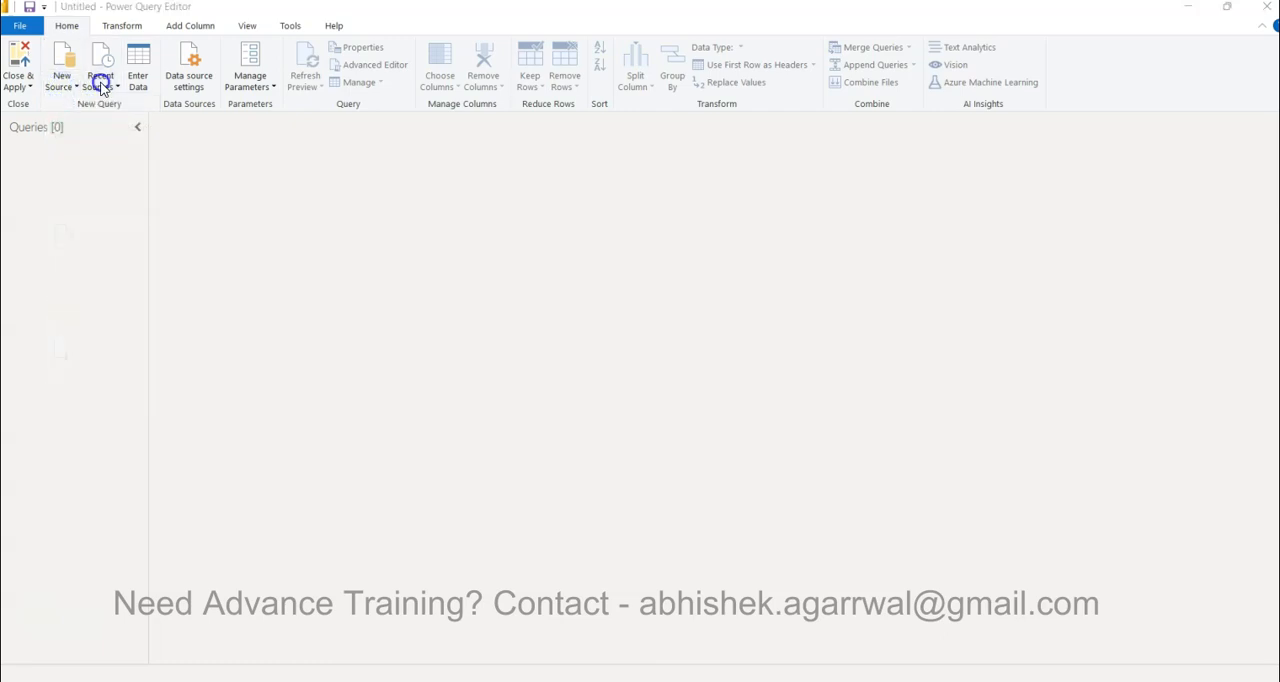
click(100, 64)
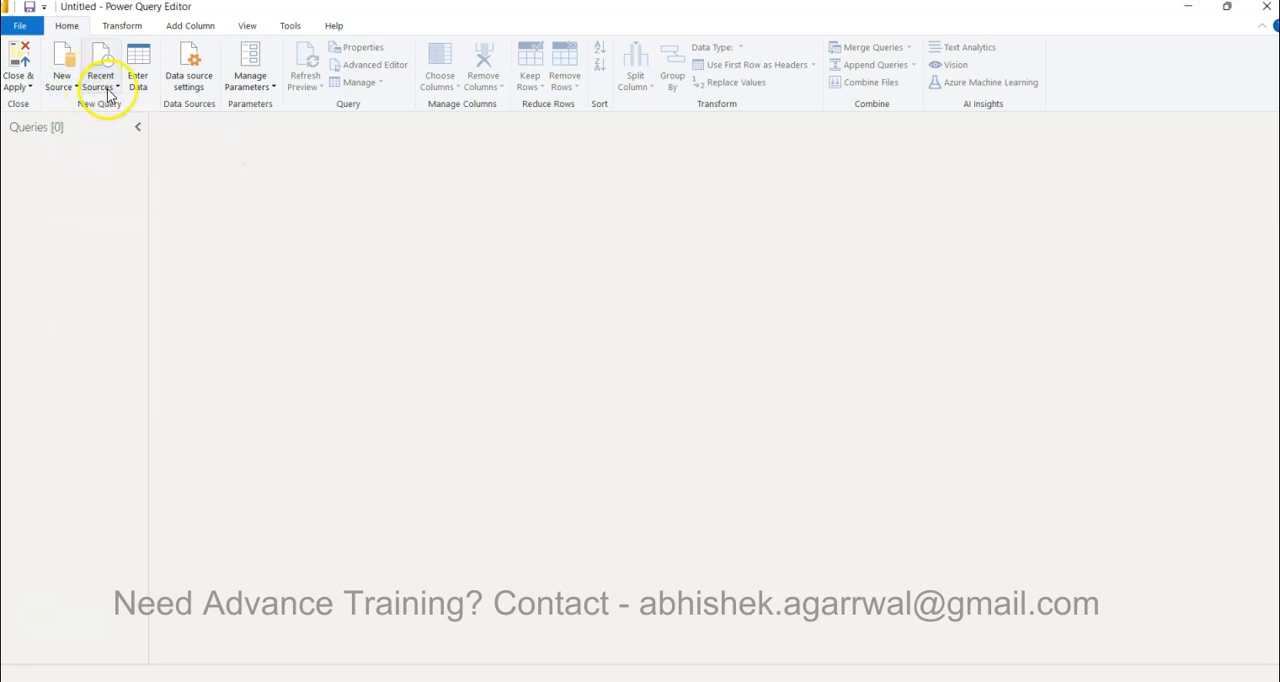
click(60, 68)
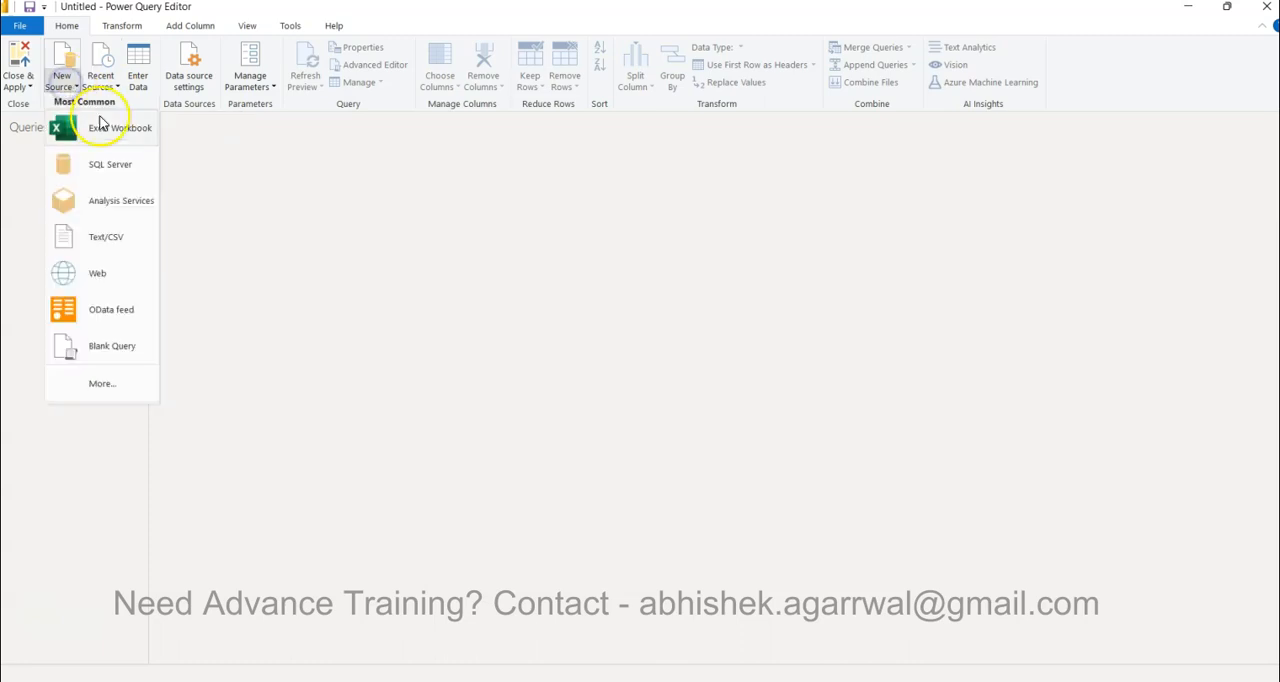
- Import Sheet1 of the PowerBI_SuperstoreSales Excel workbook as a new query
click(120, 128)
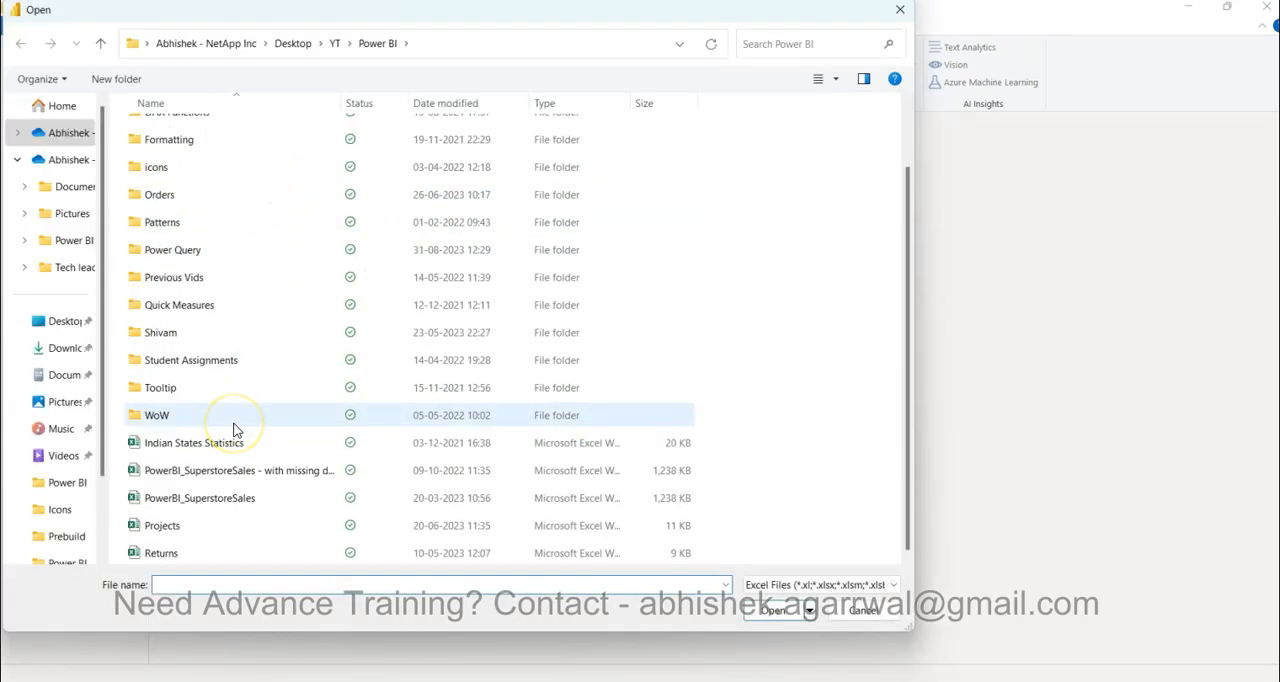
click(200, 496)
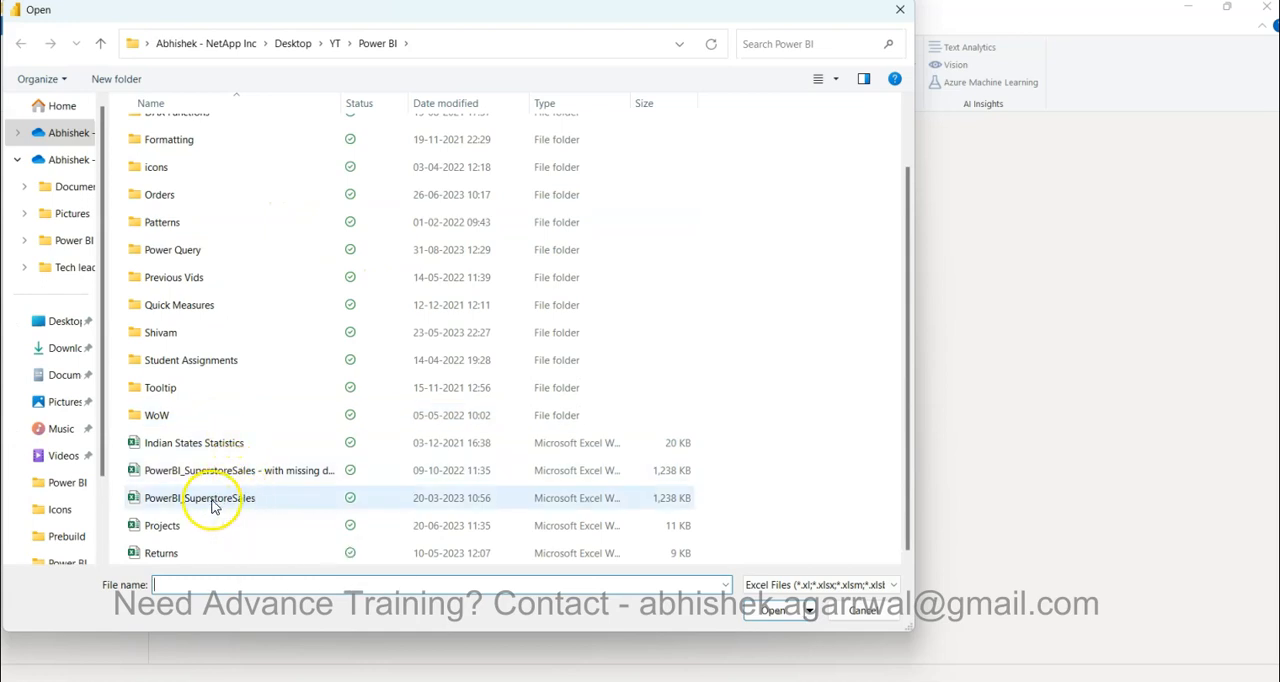
click(200, 496)
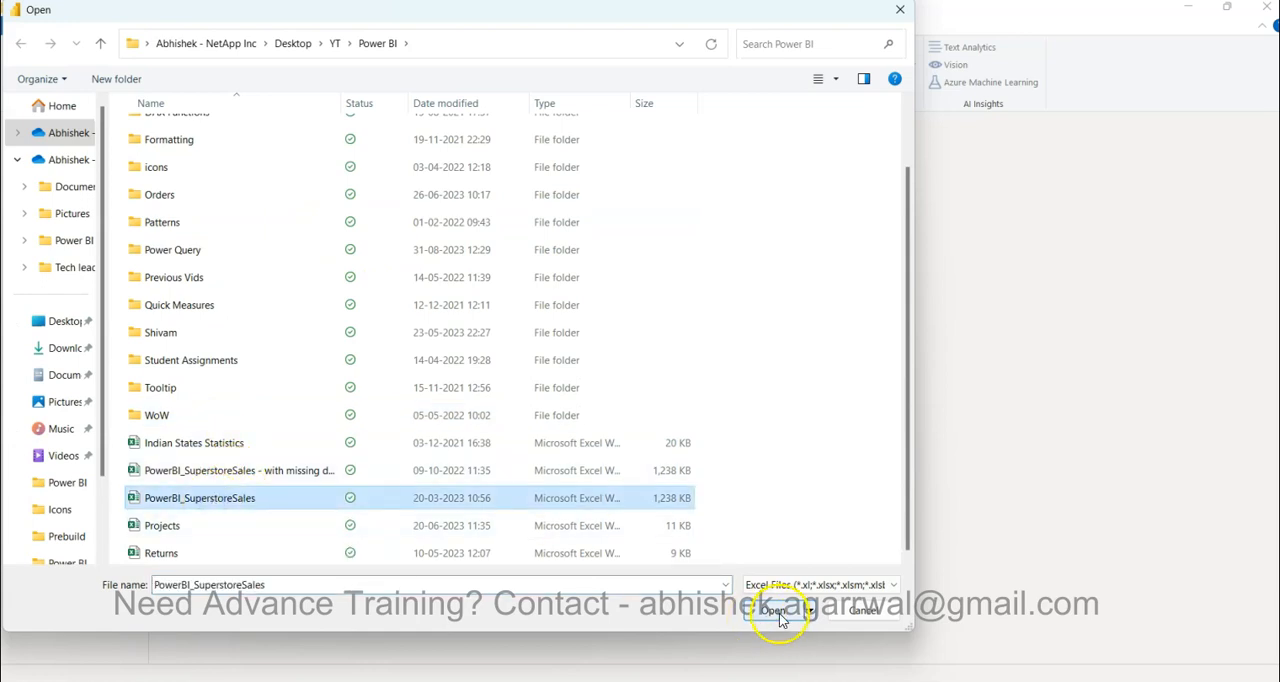
click(774, 610)
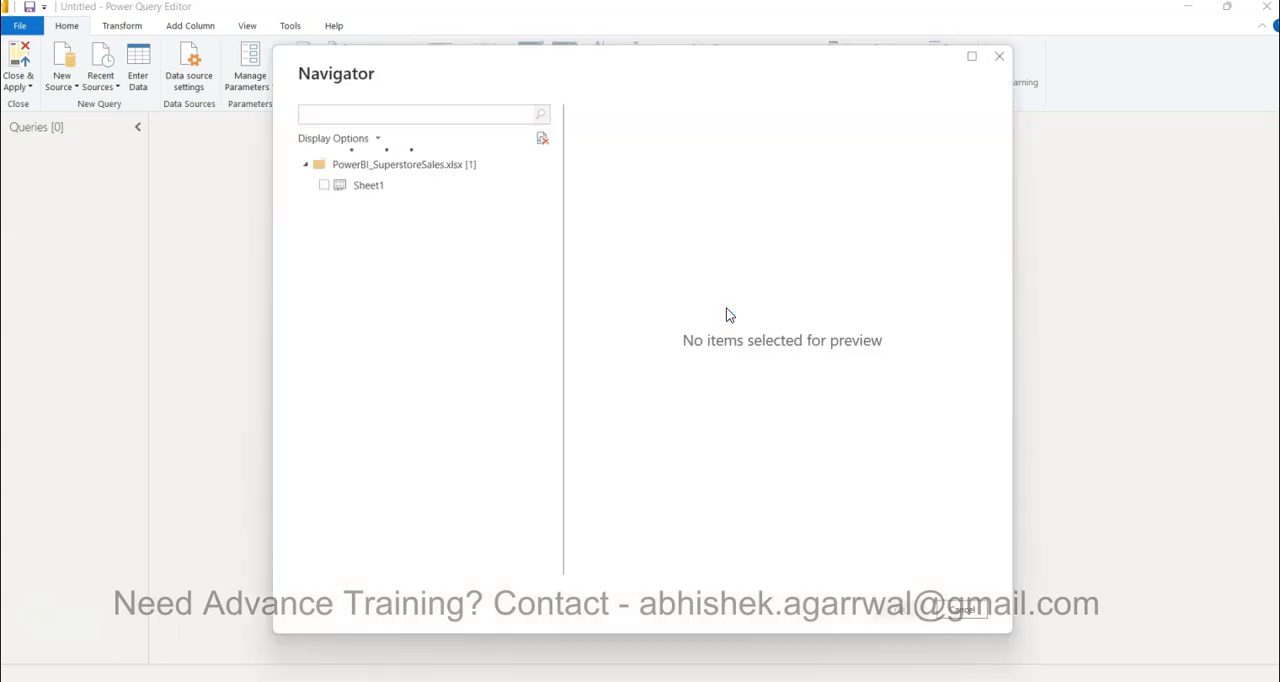
click(324, 184)
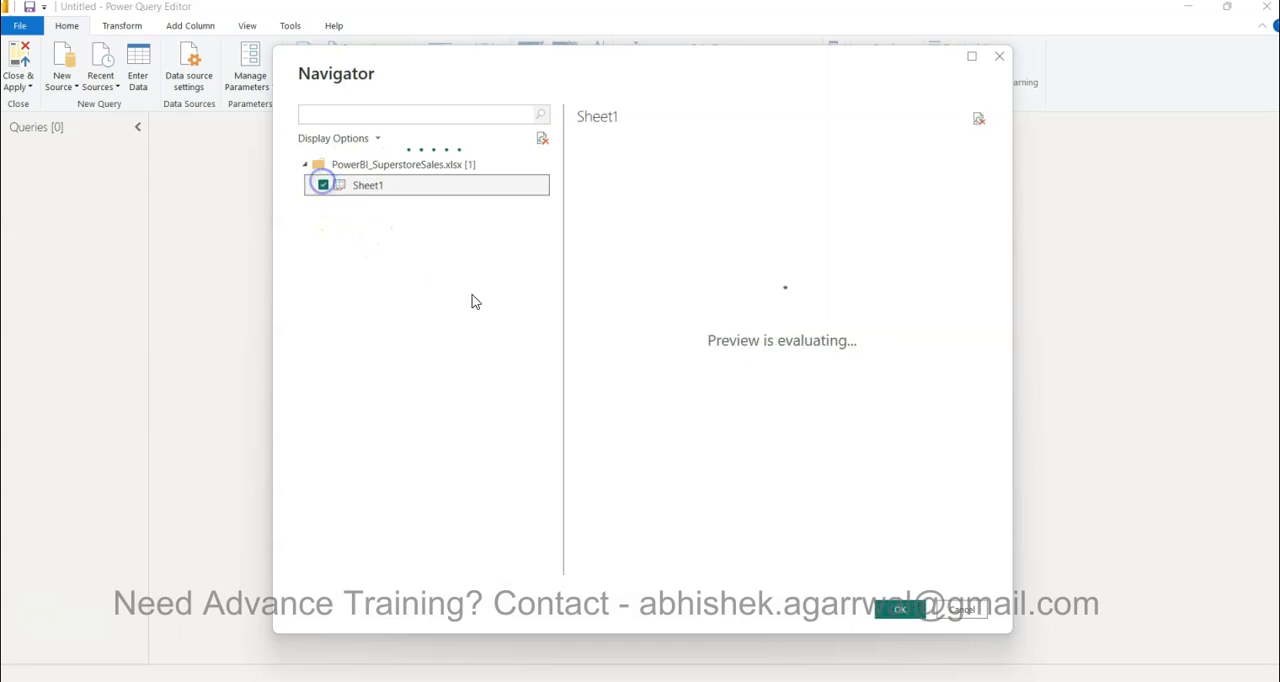
click(898, 608)
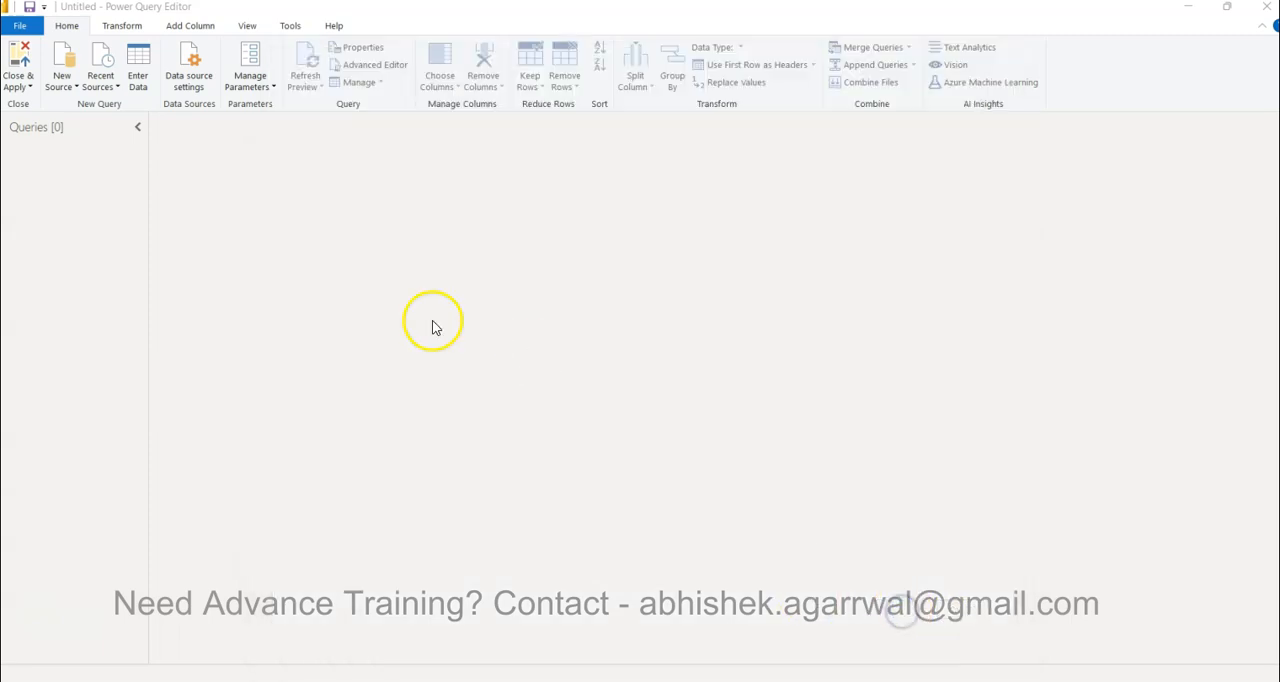
mouse_move(168, 296)
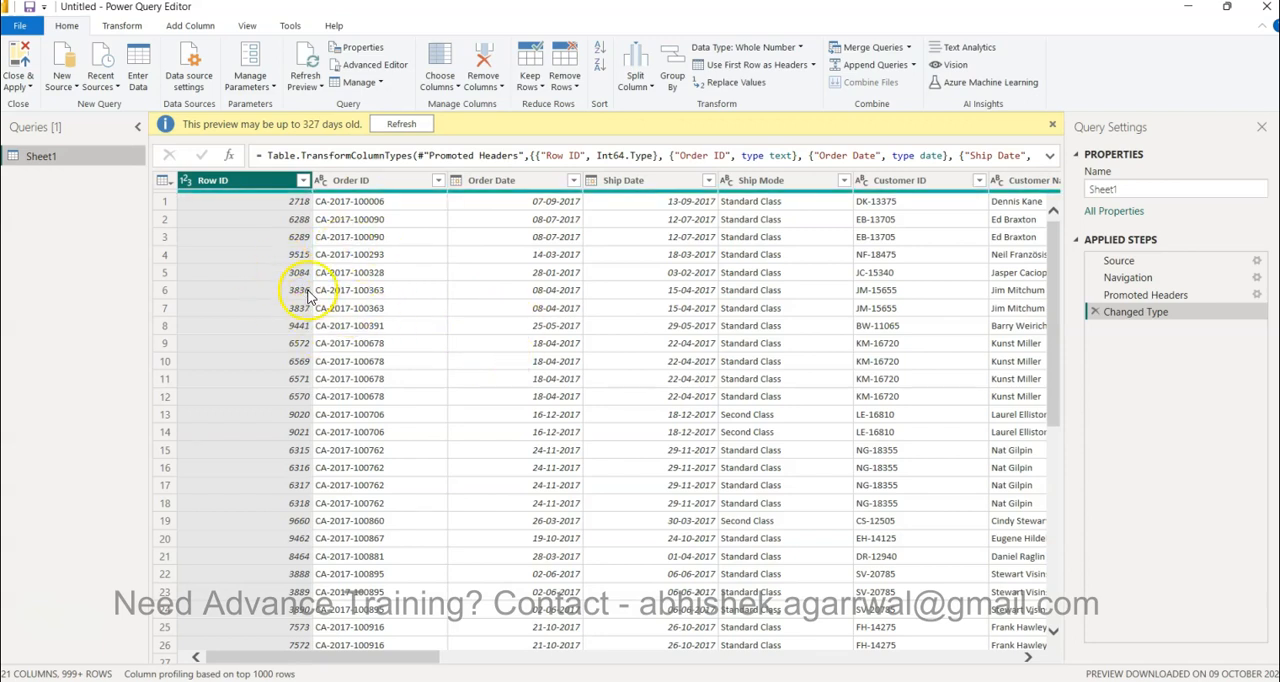
mouse_move(370, 324)
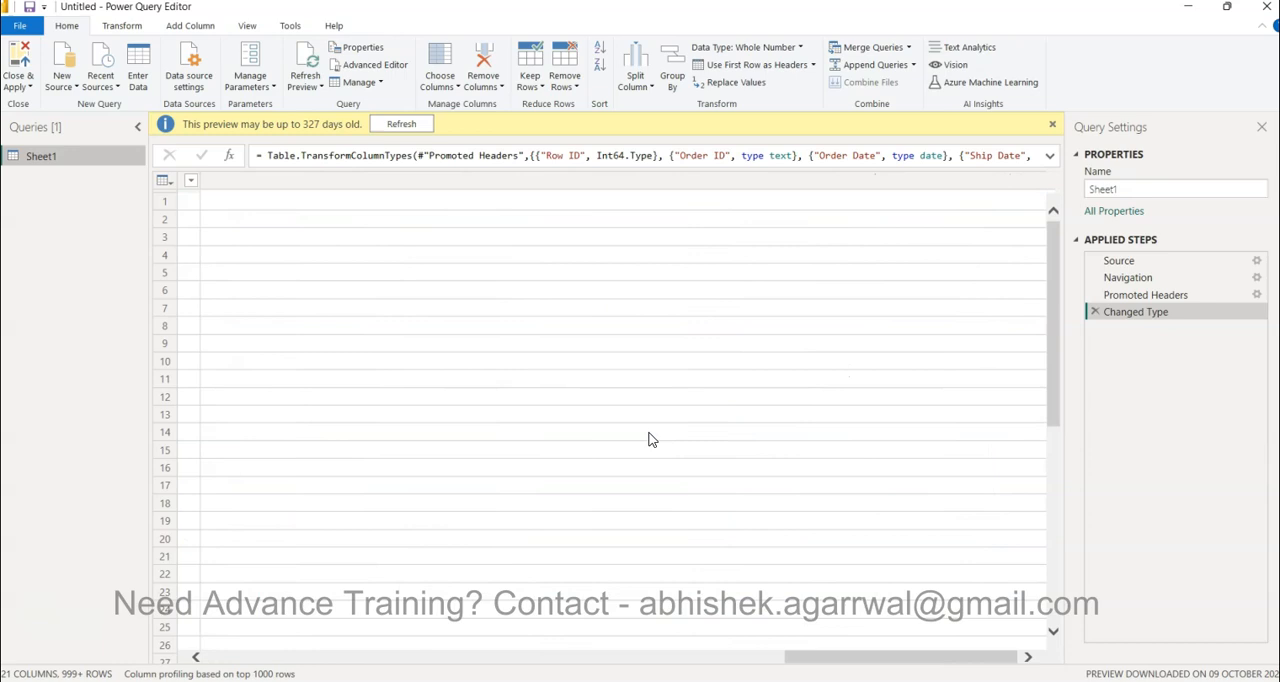
- Select the Sub-Category column in the loaded Sheet1 table and start a Group By on it
click(400, 124)
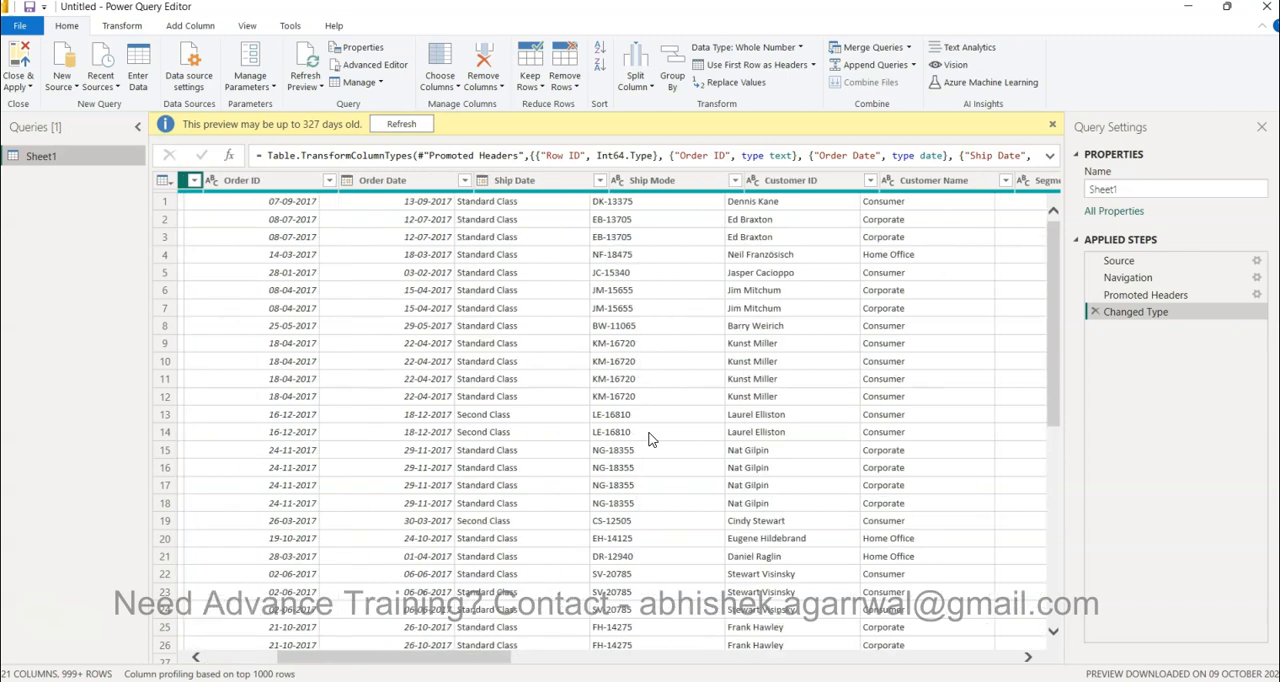
scroll(right, 3)
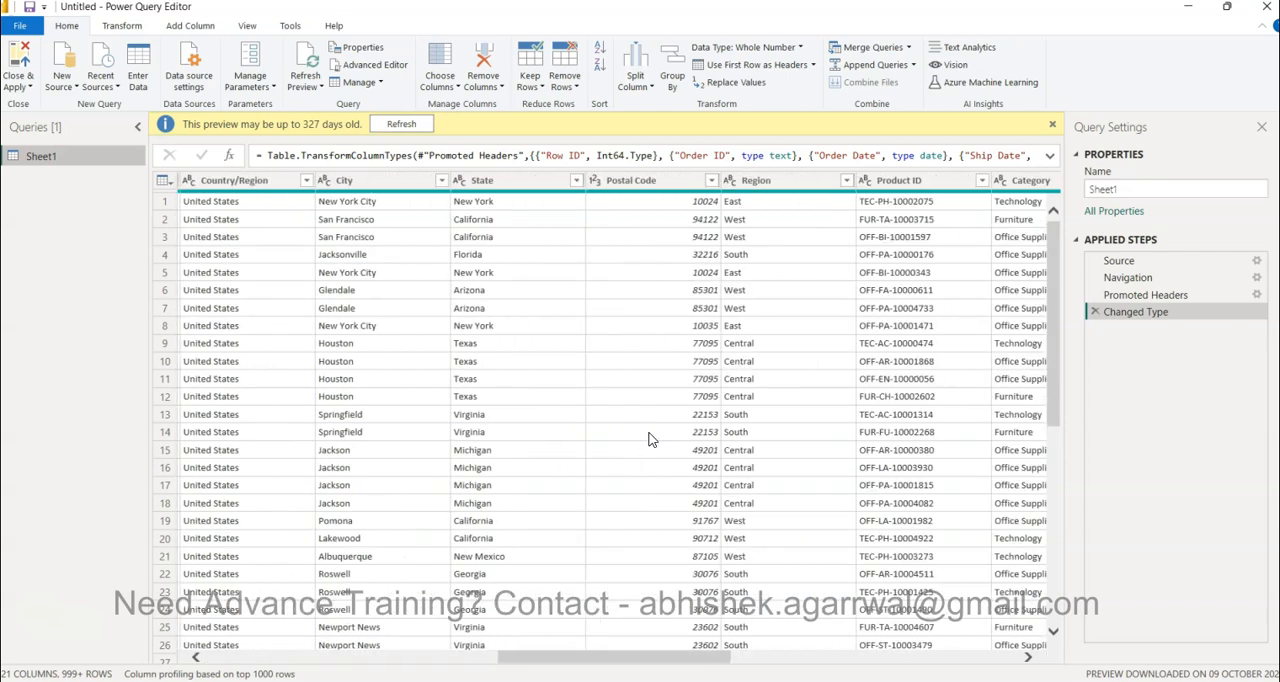
scroll(right, 3)
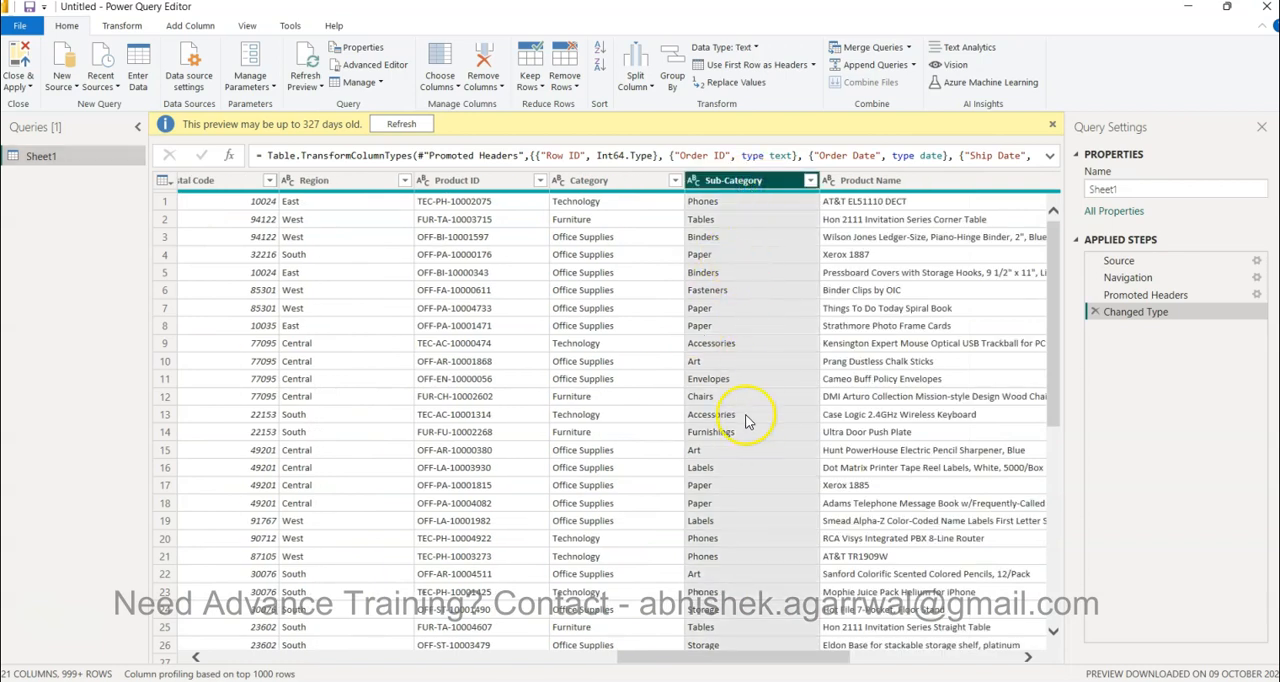
mouse_move(730, 324)
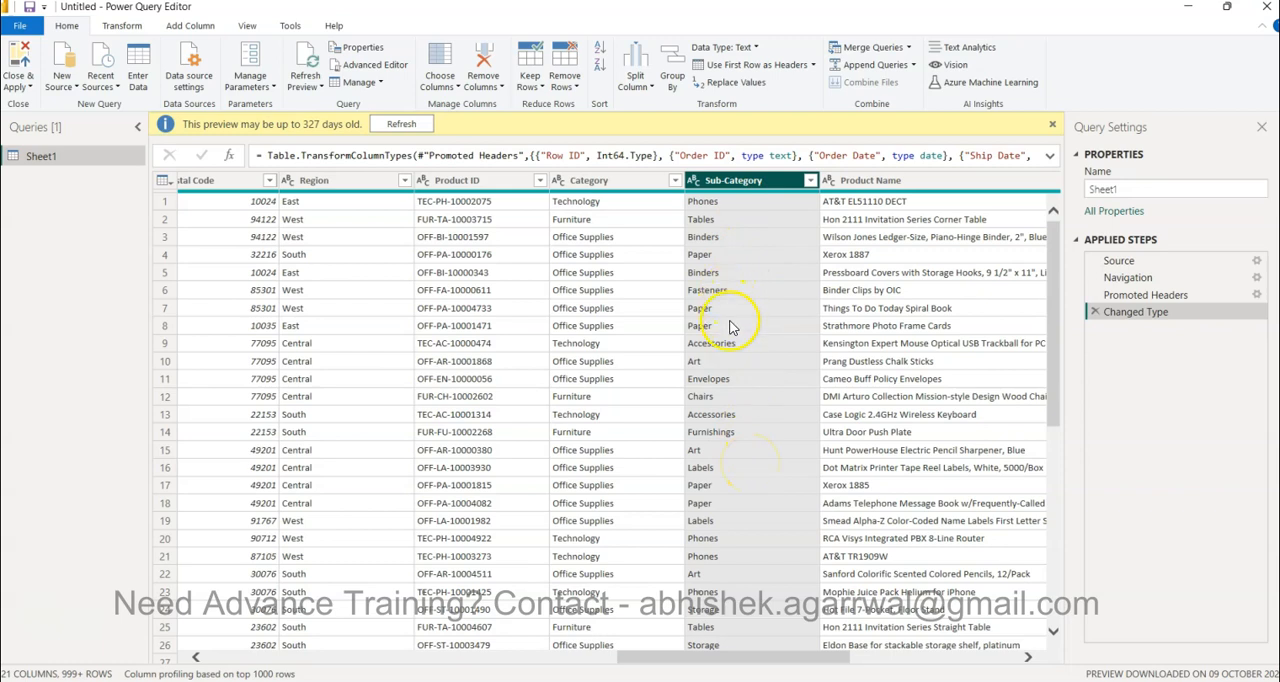
mouse_move(736, 388)
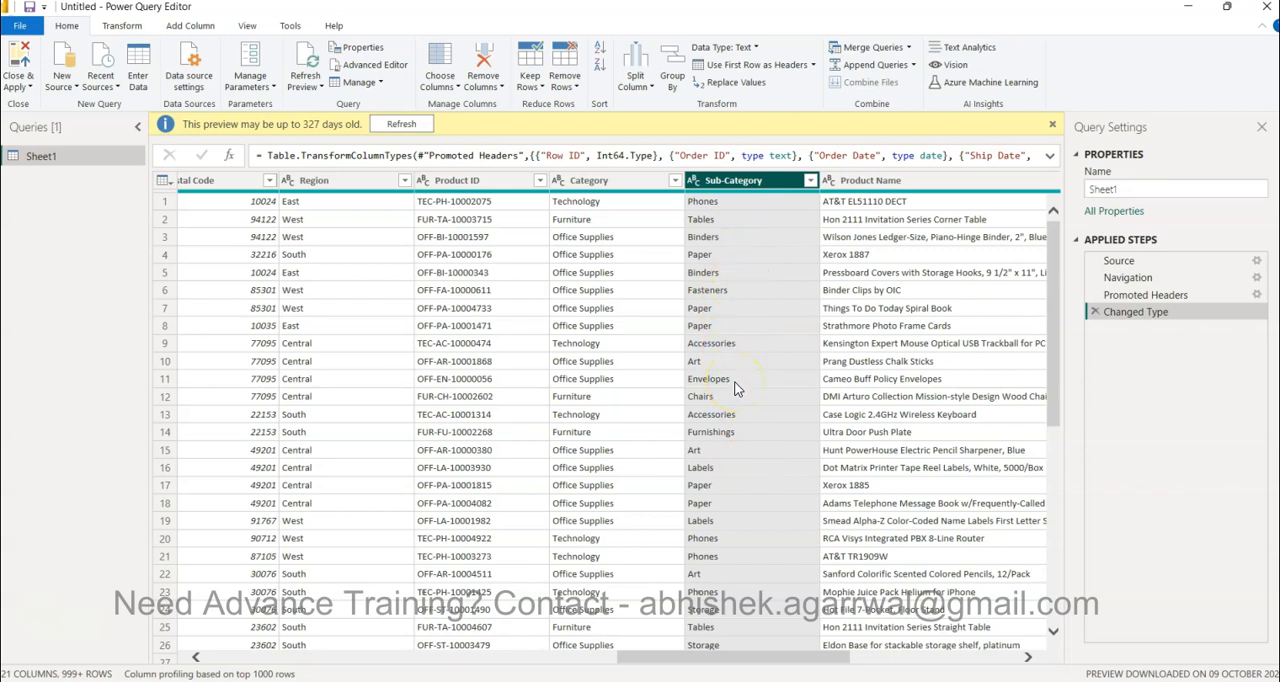
mouse_move(752, 444)
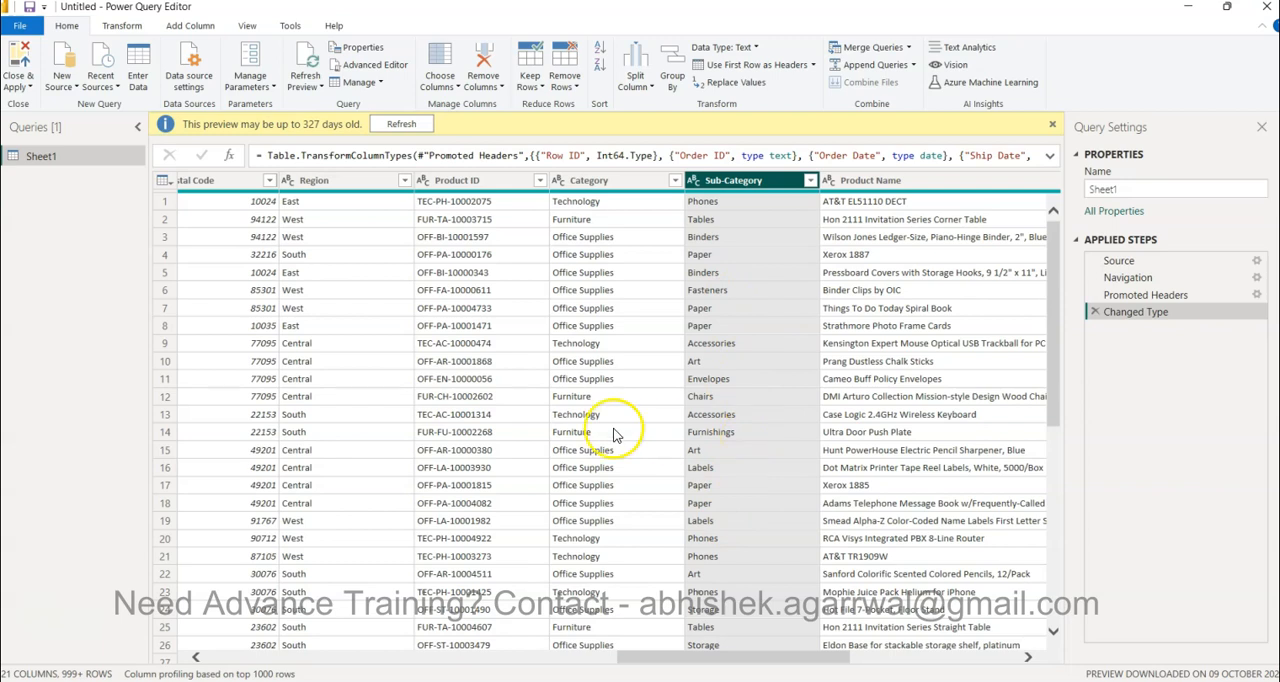
mouse_move(752, 478)
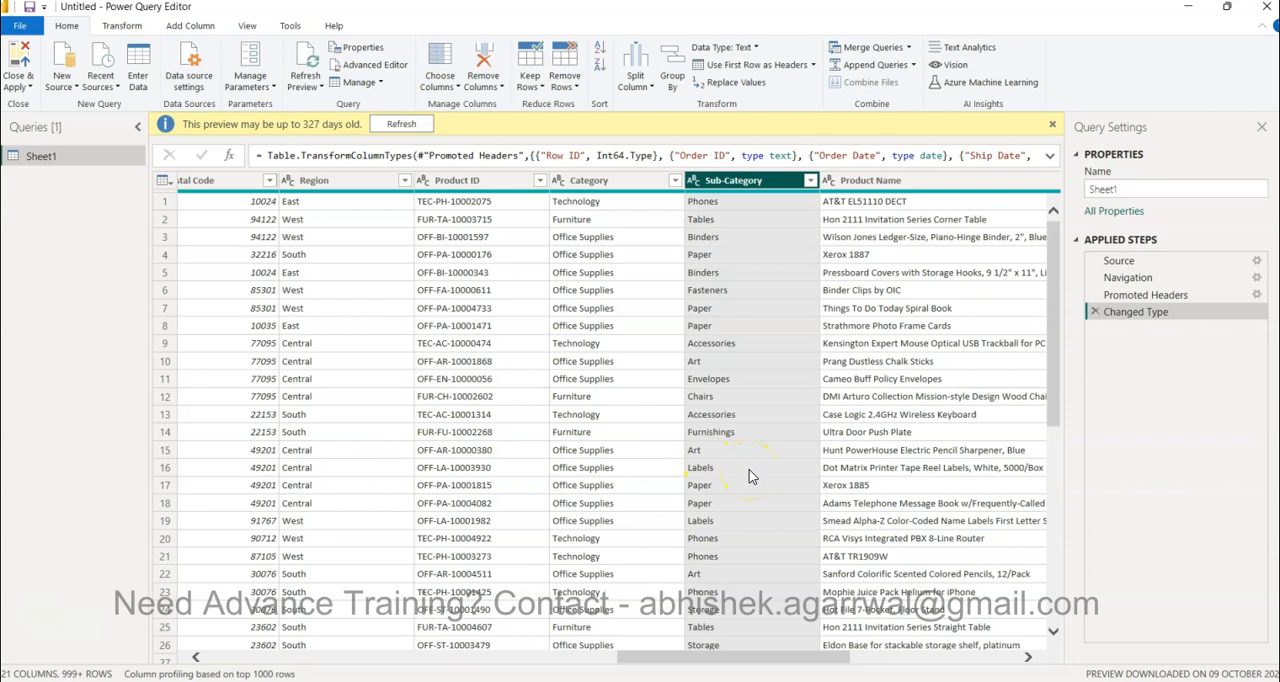
mouse_move(768, 430)
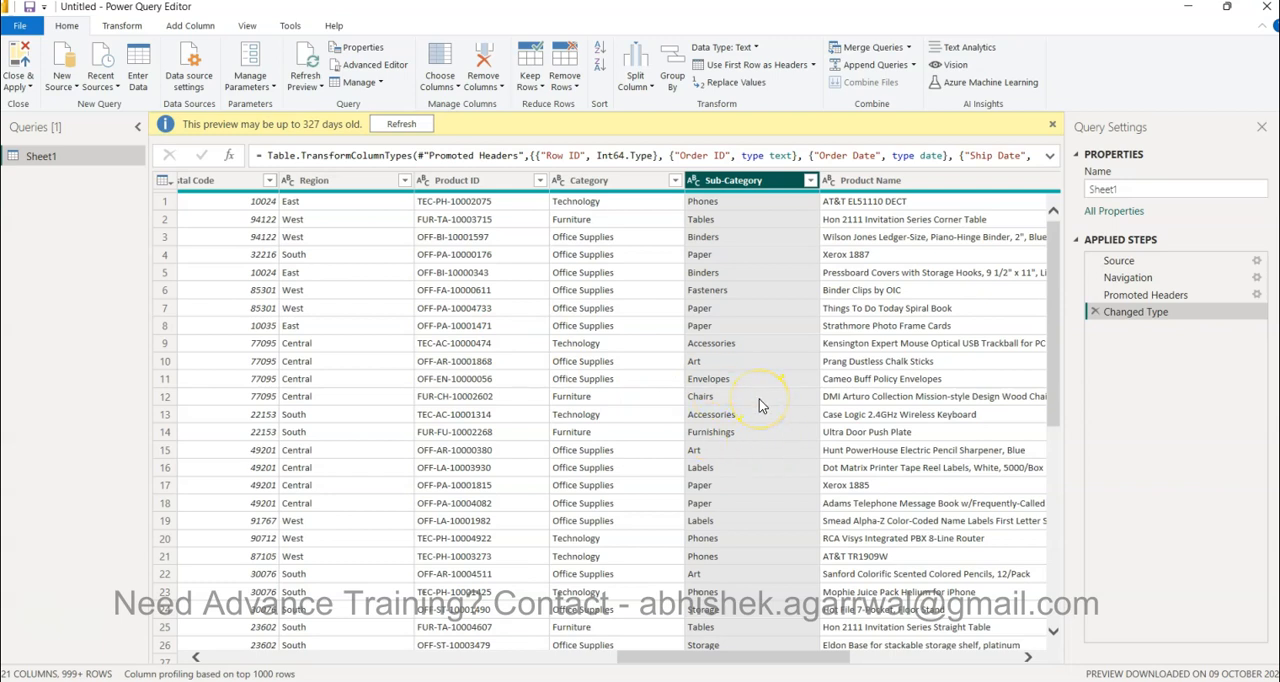
mouse_move(704, 258)
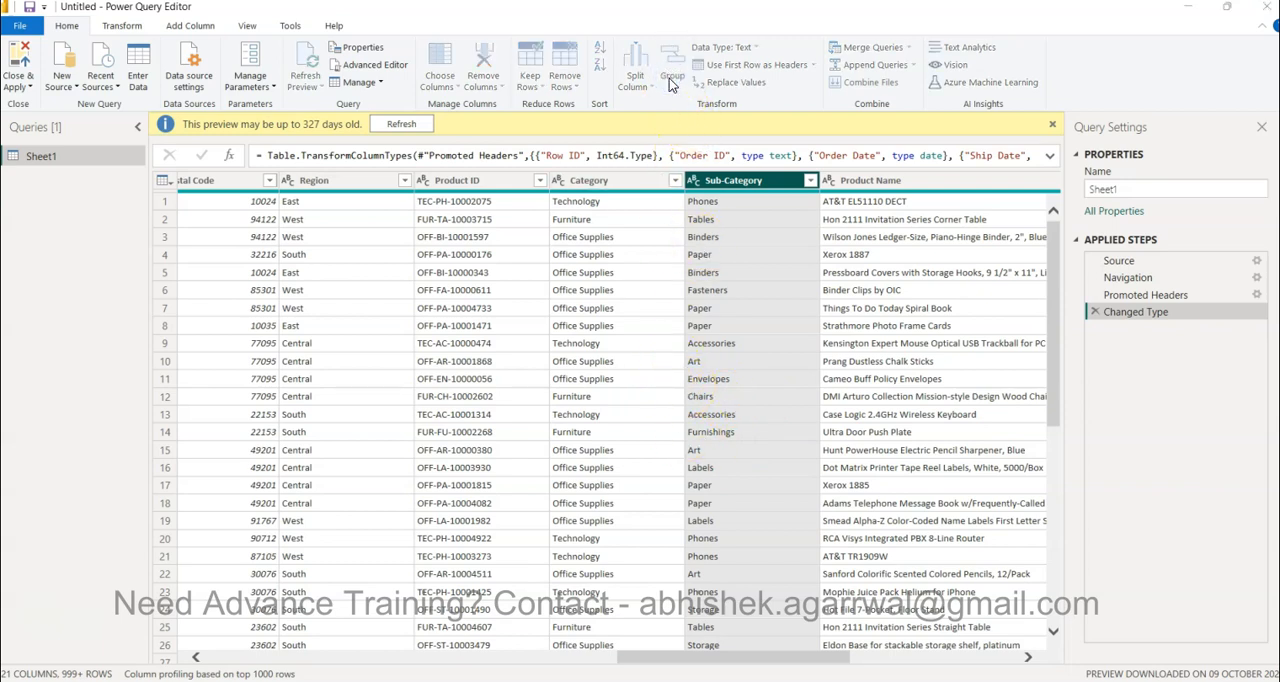
click(672, 64)
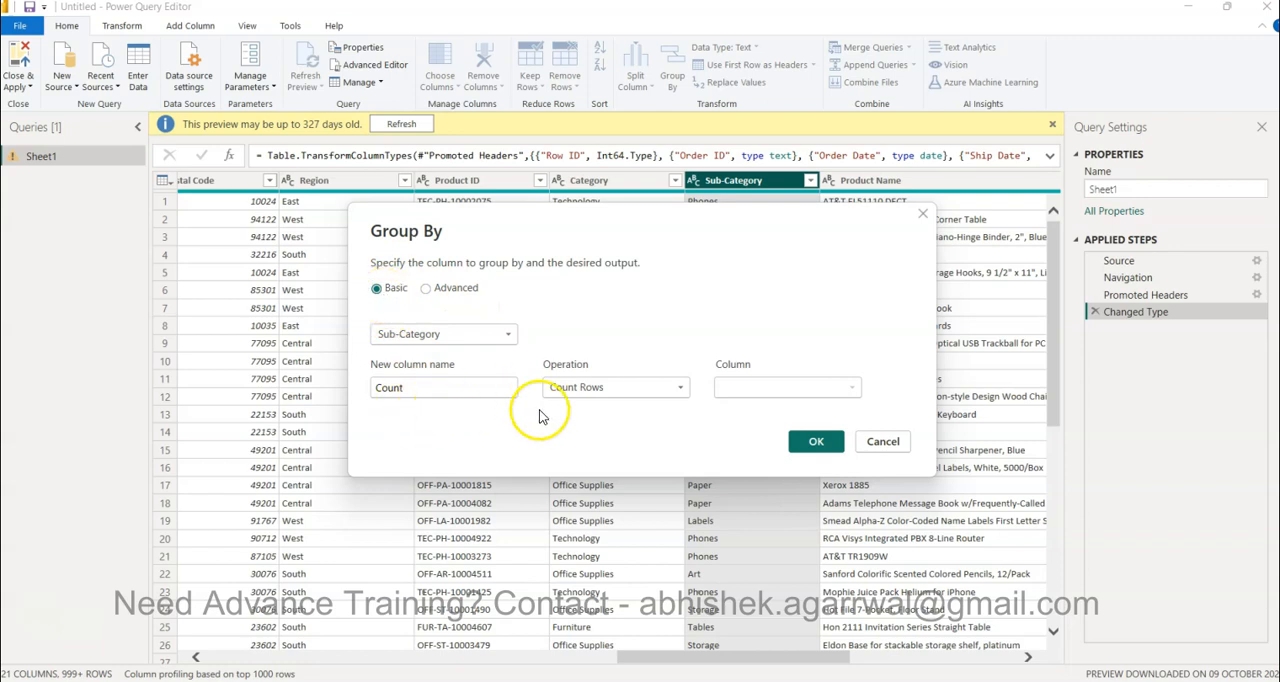
mouse_move(460, 372)
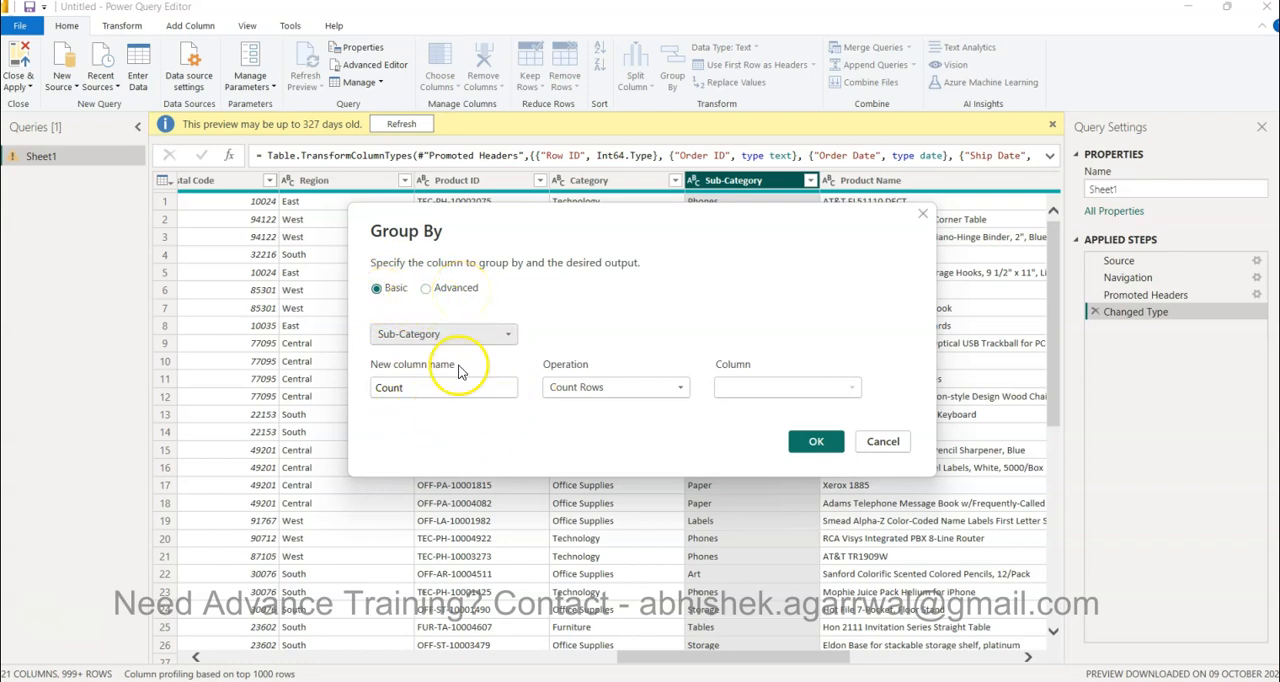
mouse_move(456, 348)
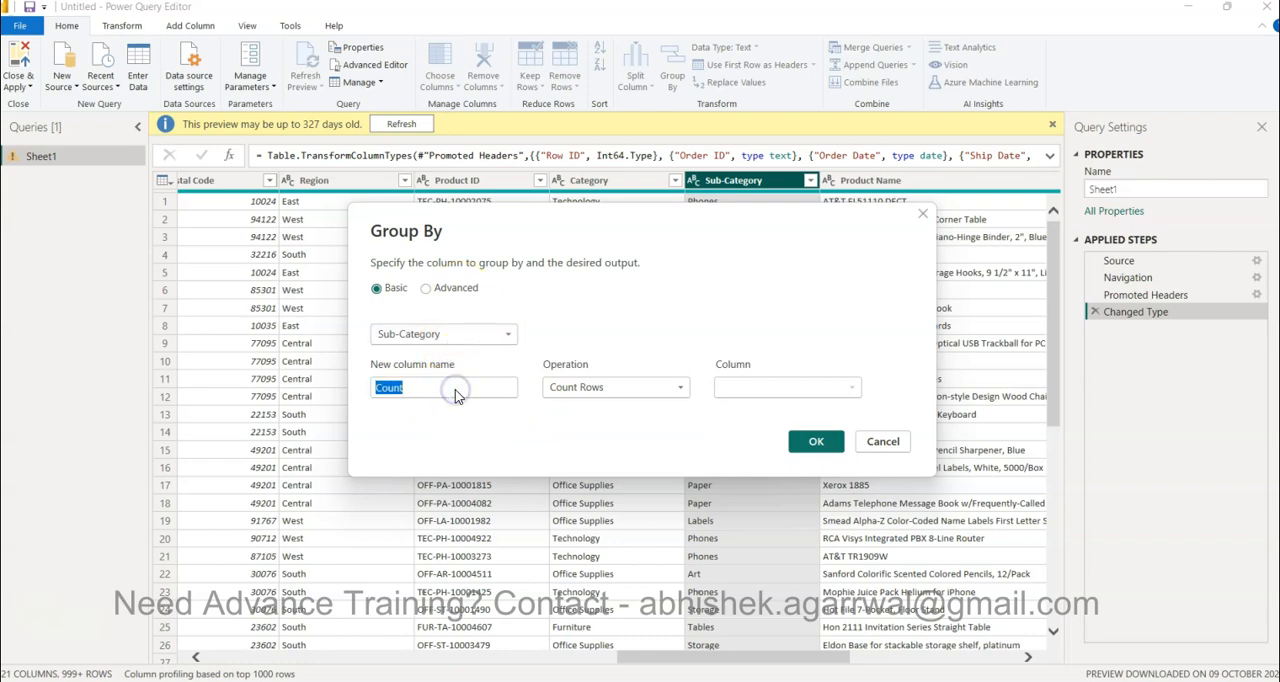
- Group Sheet1 by Sub-Category with a new column Quantity summing Quantity
text(Quantity)
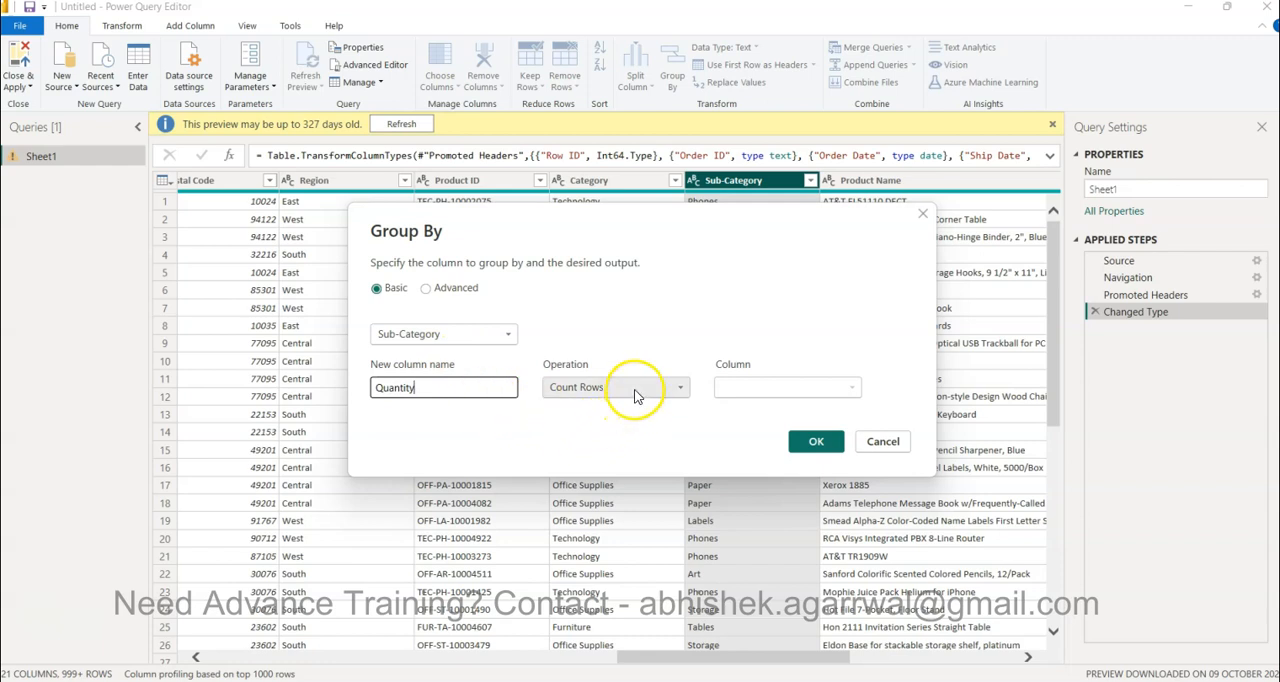
click(616, 388)
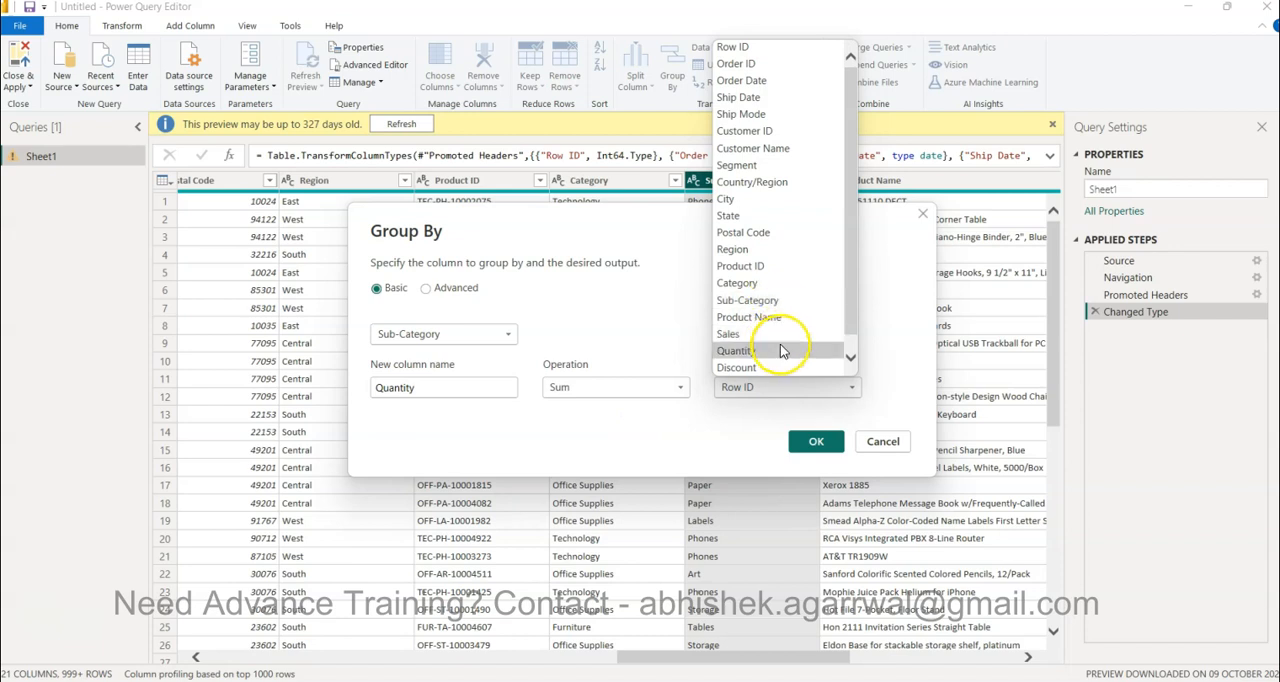
click(736, 350)
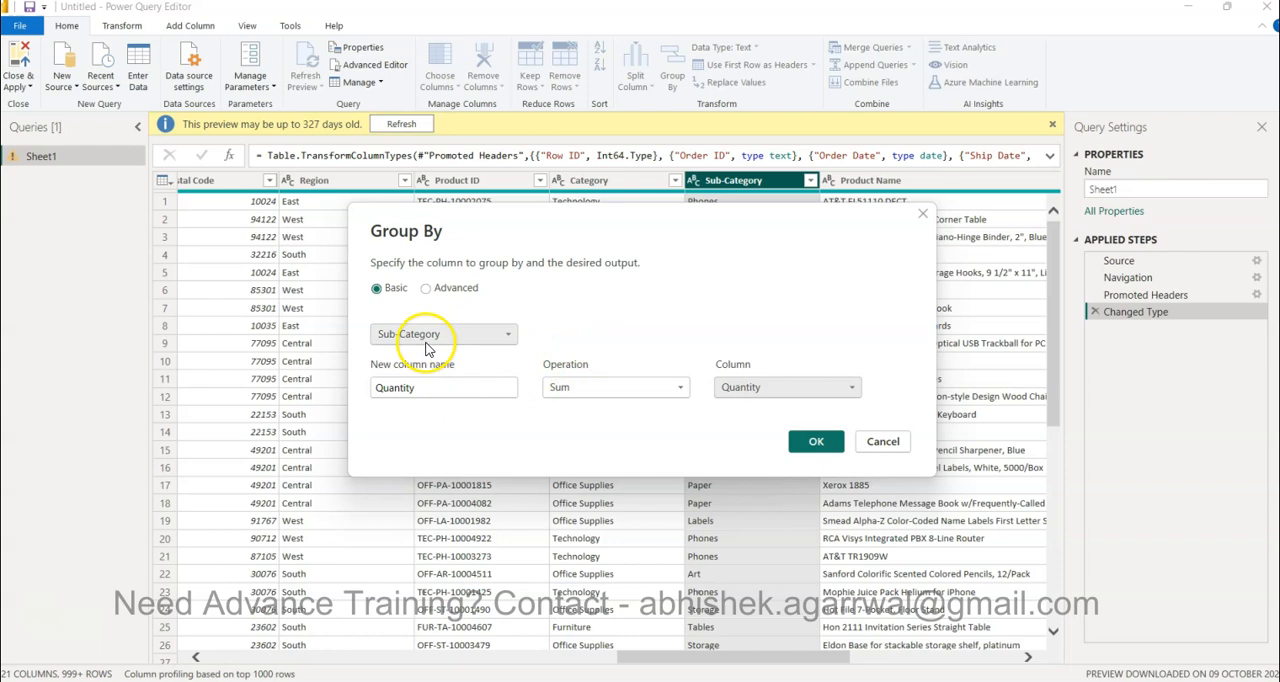
click(816, 440)
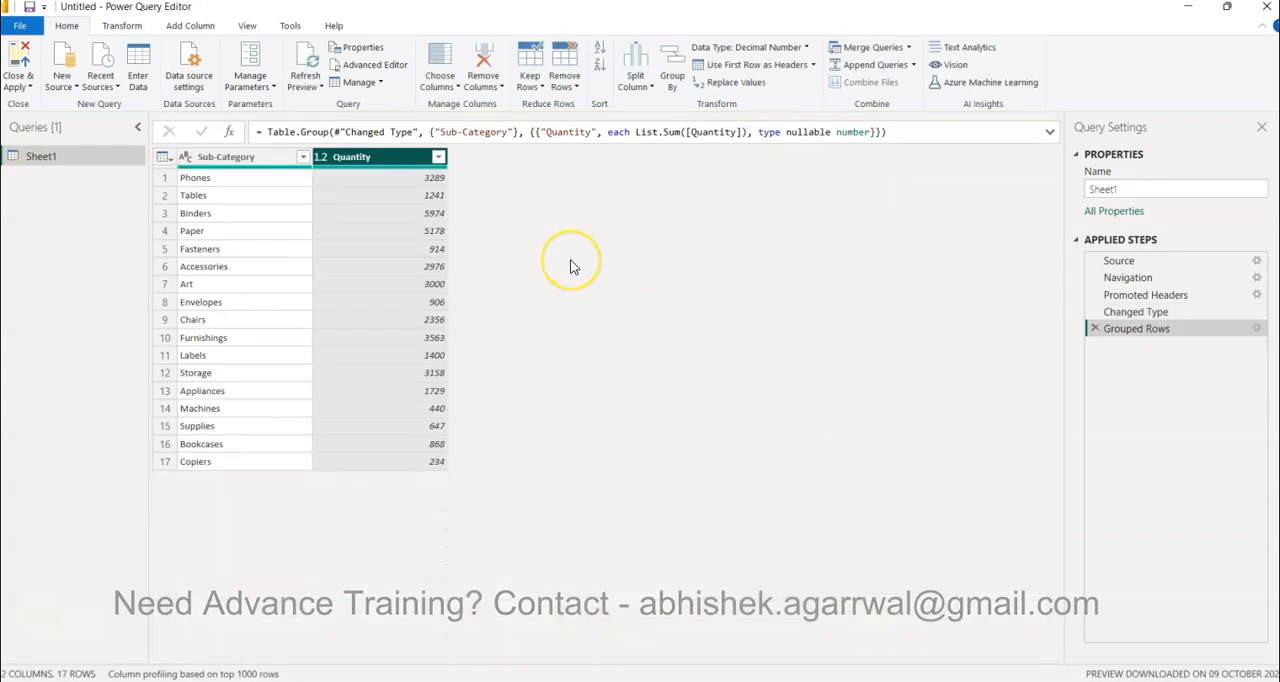
mouse_move(572, 266)
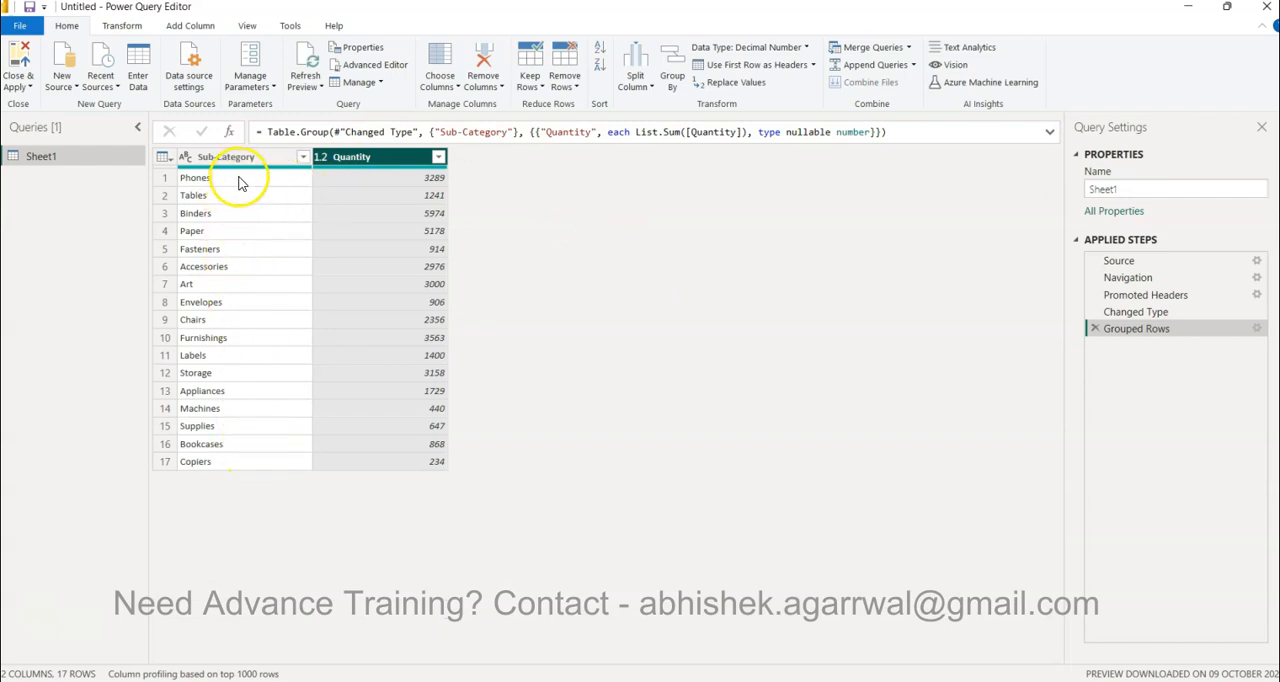
mouse_move(404, 432)
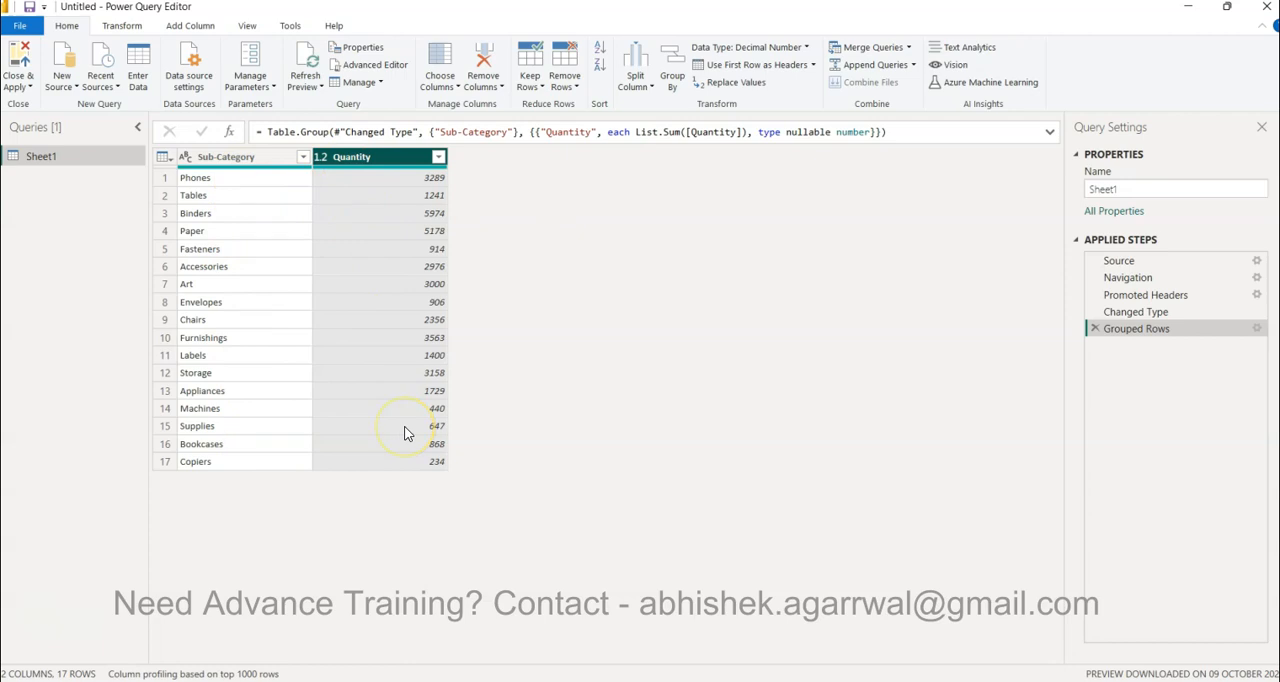
mouse_move(404, 430)
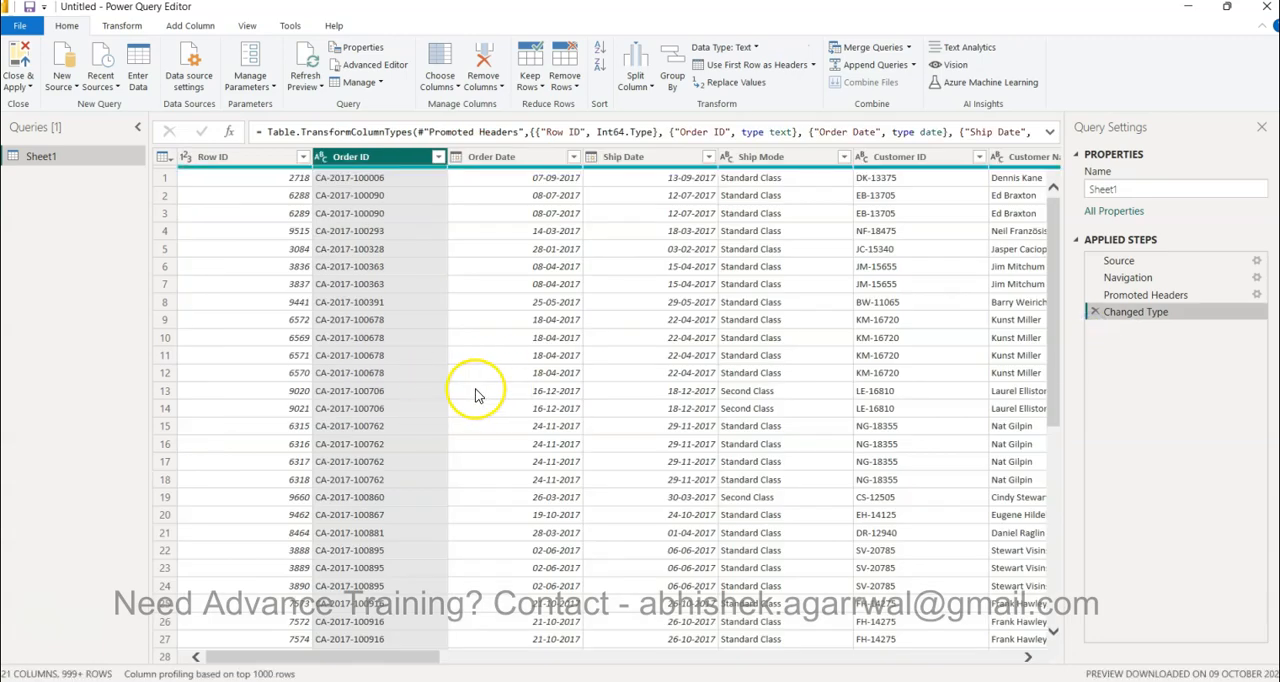
- Duplicate the Sheet1 query as Sheet1 (2) and bring the Product Name column into view
click(512, 156)
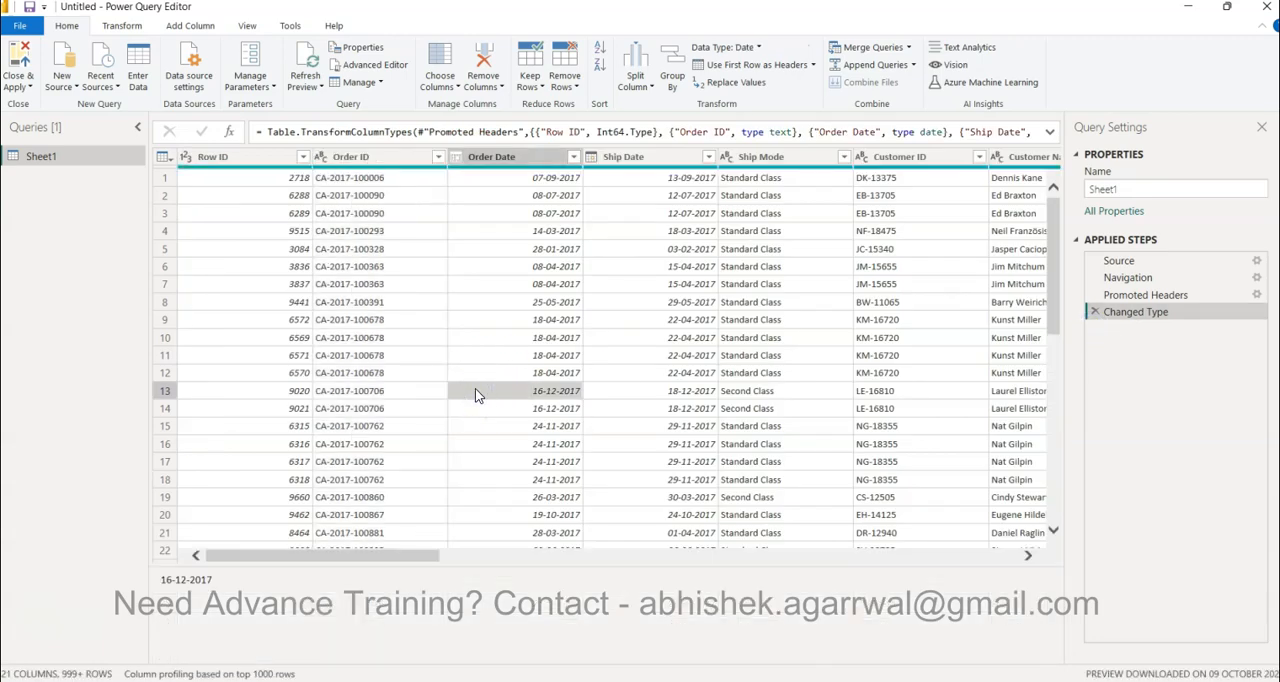
mouse_move(96, 232)
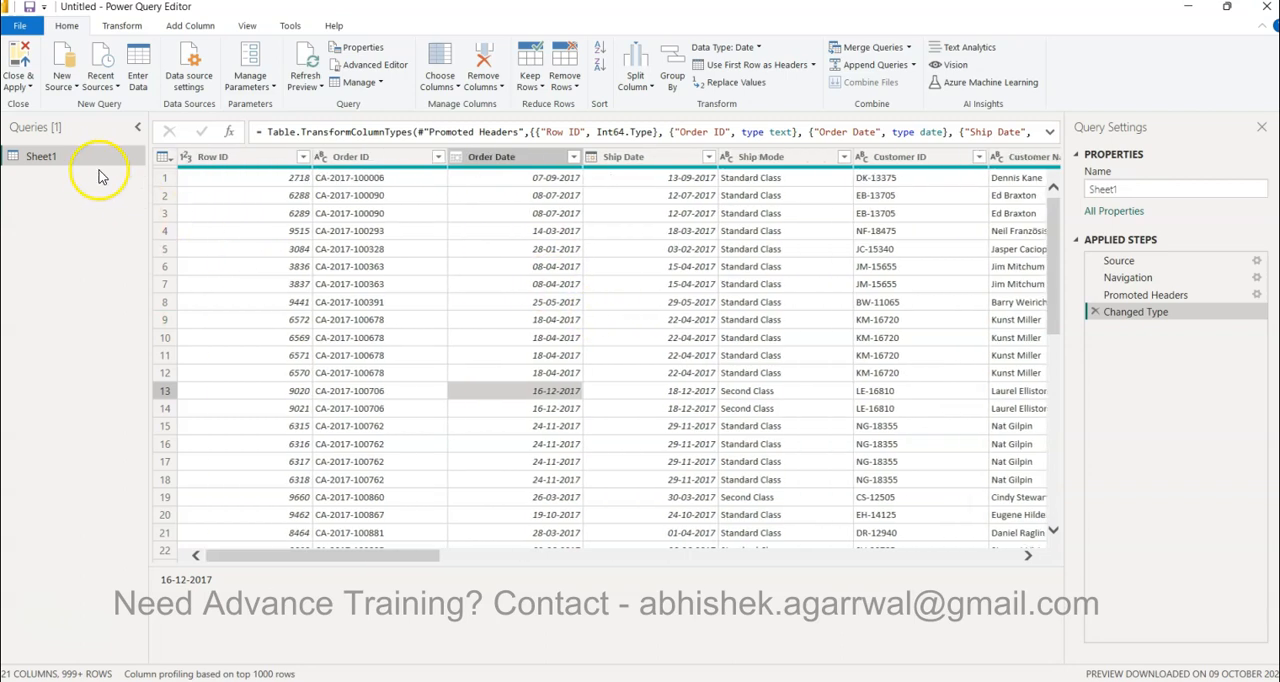
right_click(42, 156)
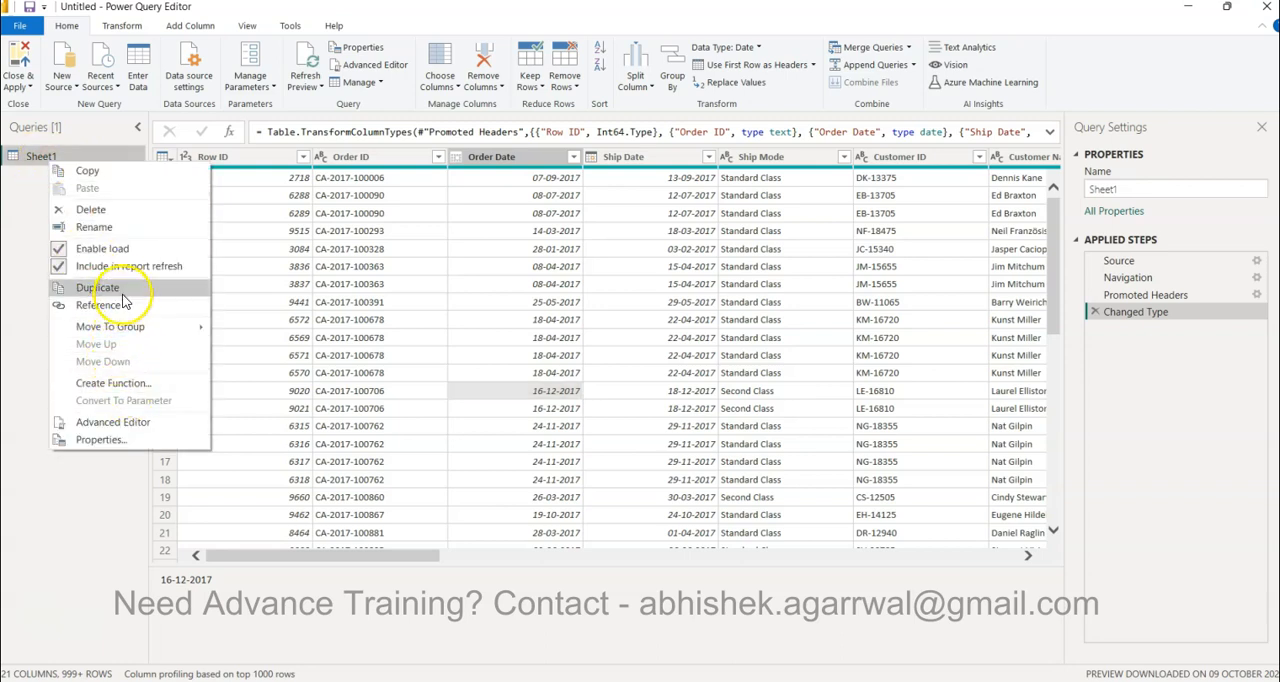
click(98, 288)
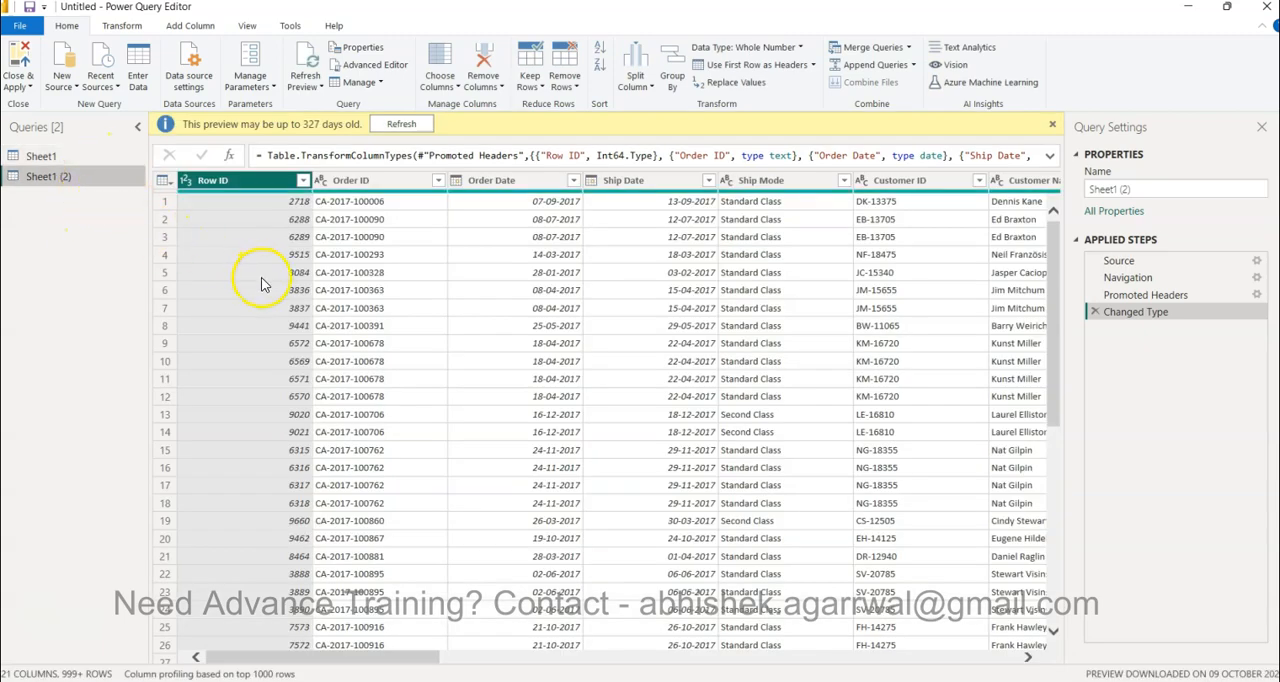
mouse_move(672, 320)
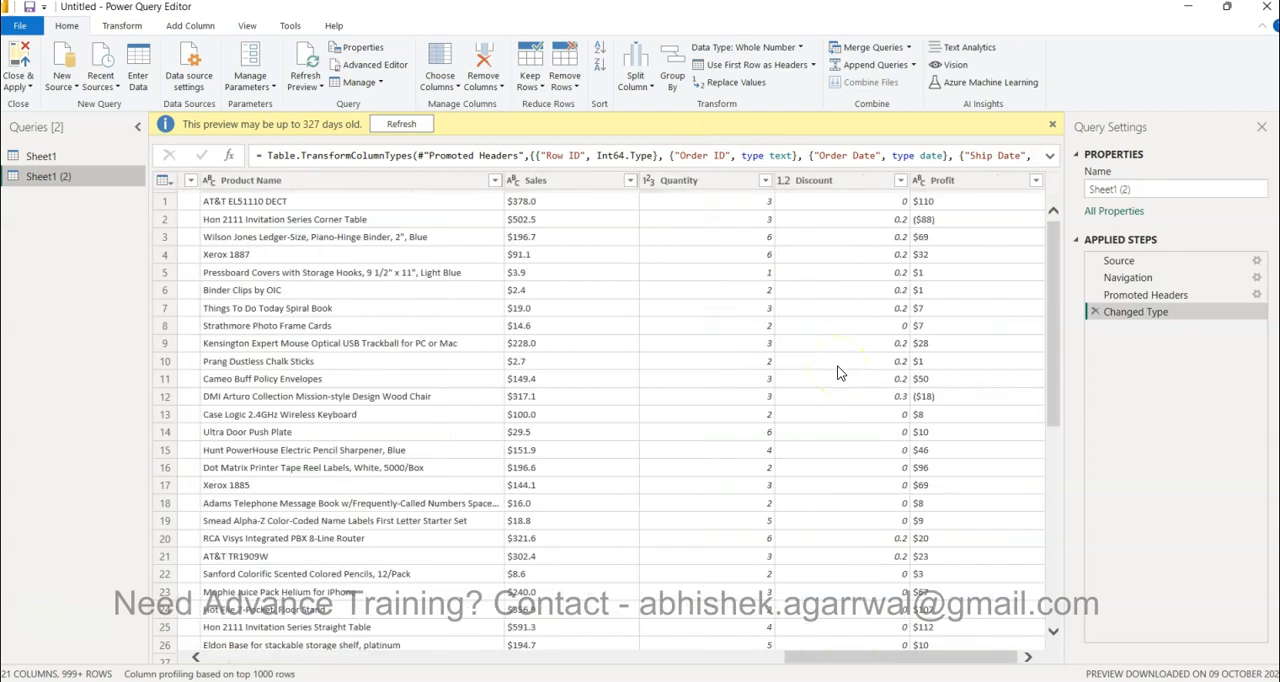
scroll(left, 3)
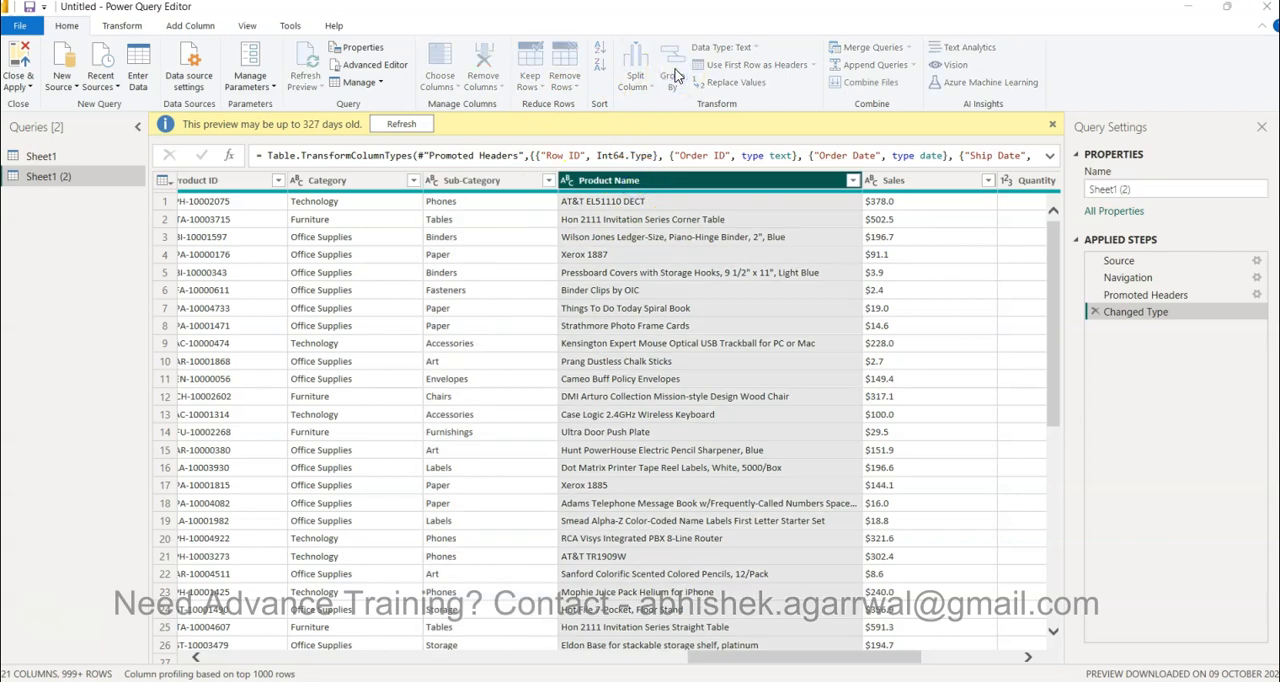
- Group Sheet1 (2) by Product Name with a new column summing Quantity, then review the grouped rows
click(672, 64)
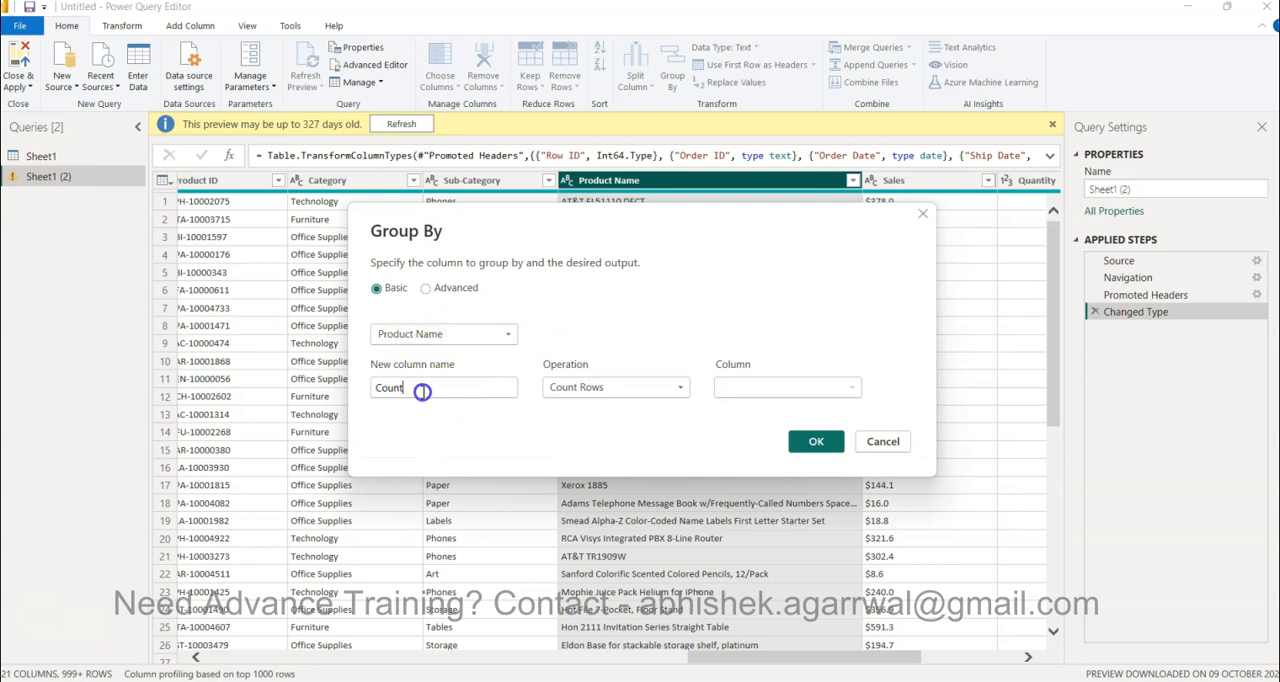
text(Quanity)
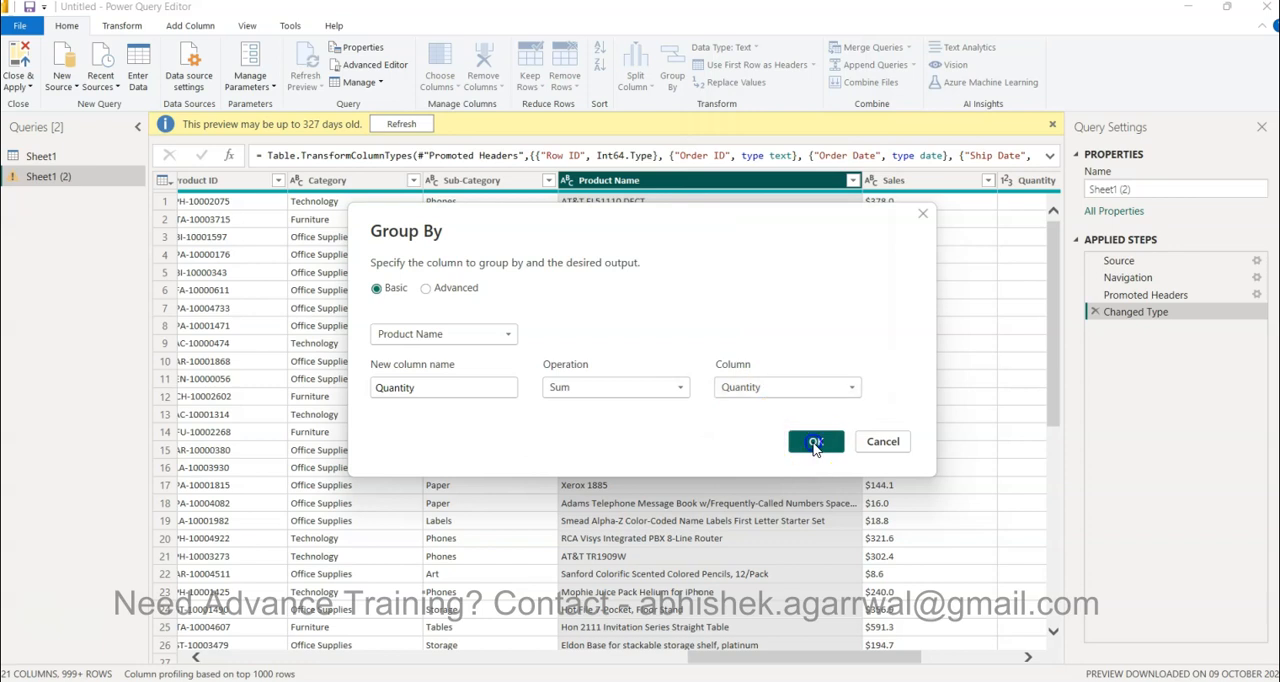
click(816, 440)
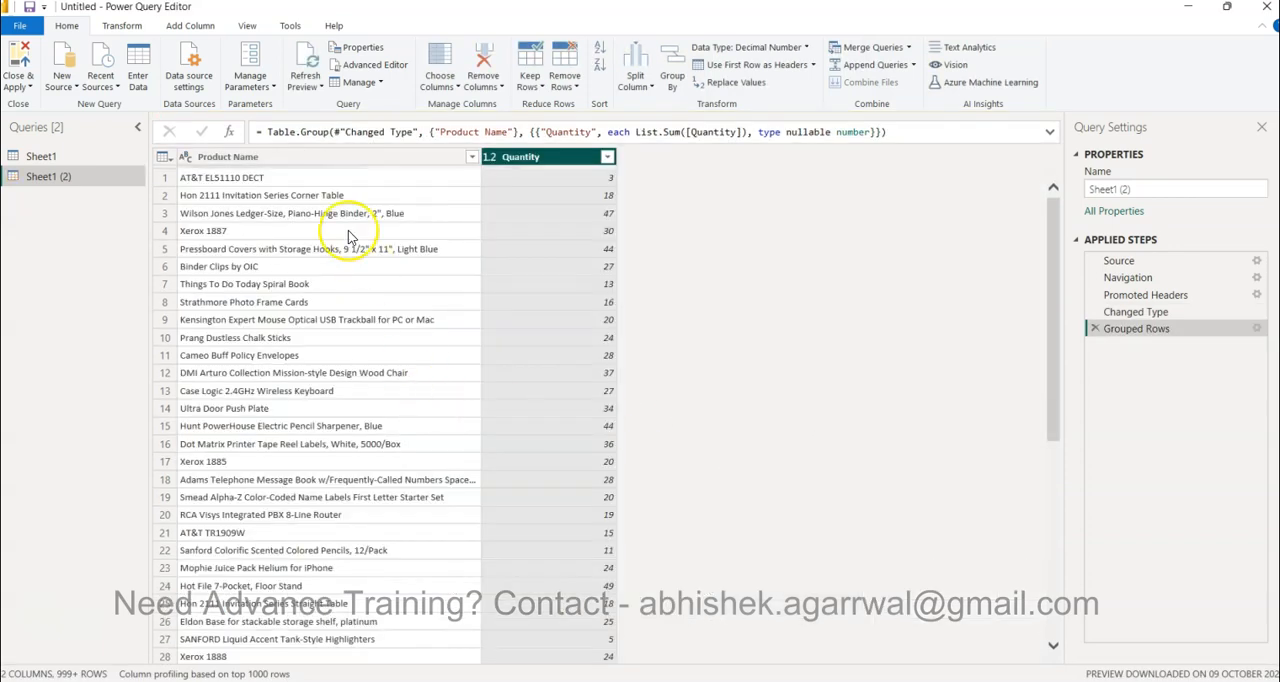
scroll(down, 3)
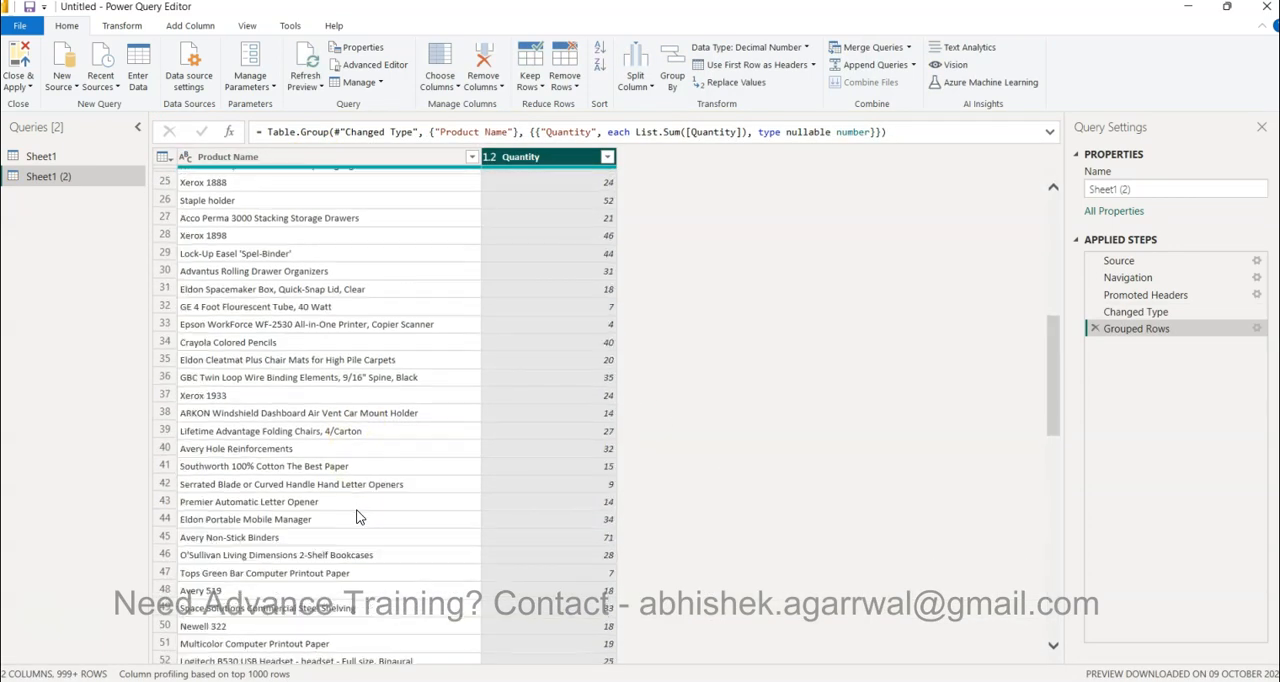
scroll(down, 3)
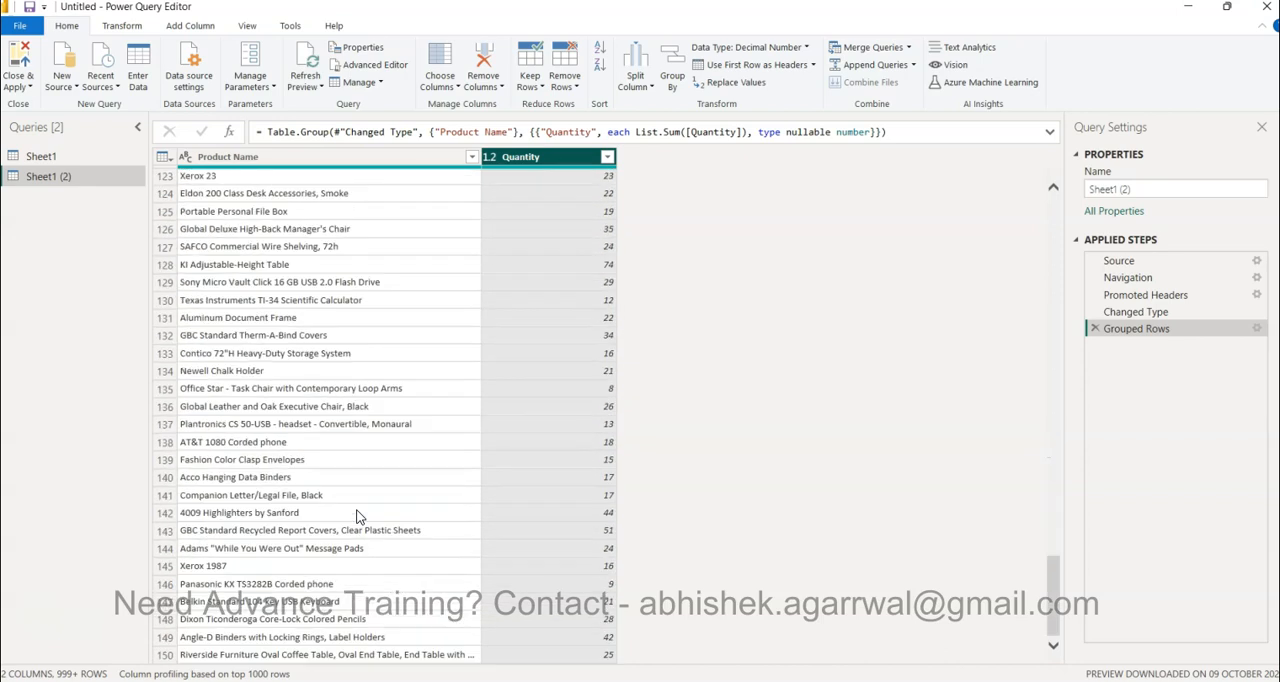
scroll(down, 3)
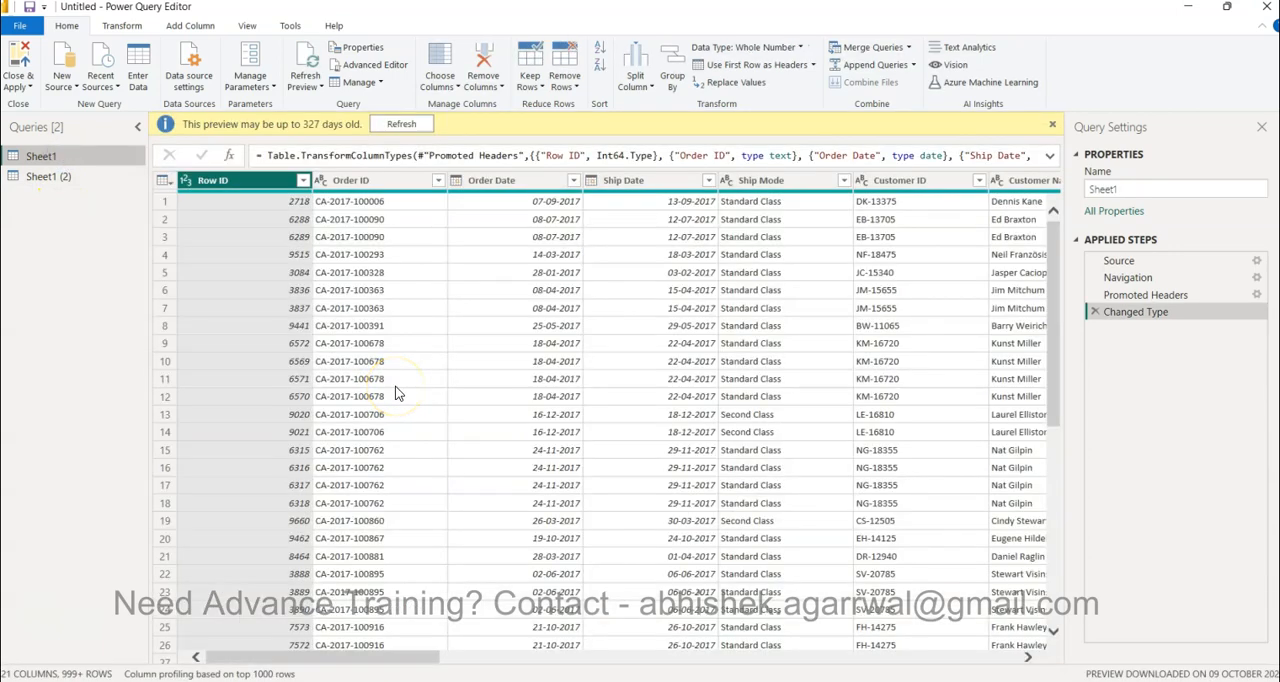
- Rename Sheet1 (2) to Prod by Qty and return to the detailed Sheet1 query
click(56, 176)
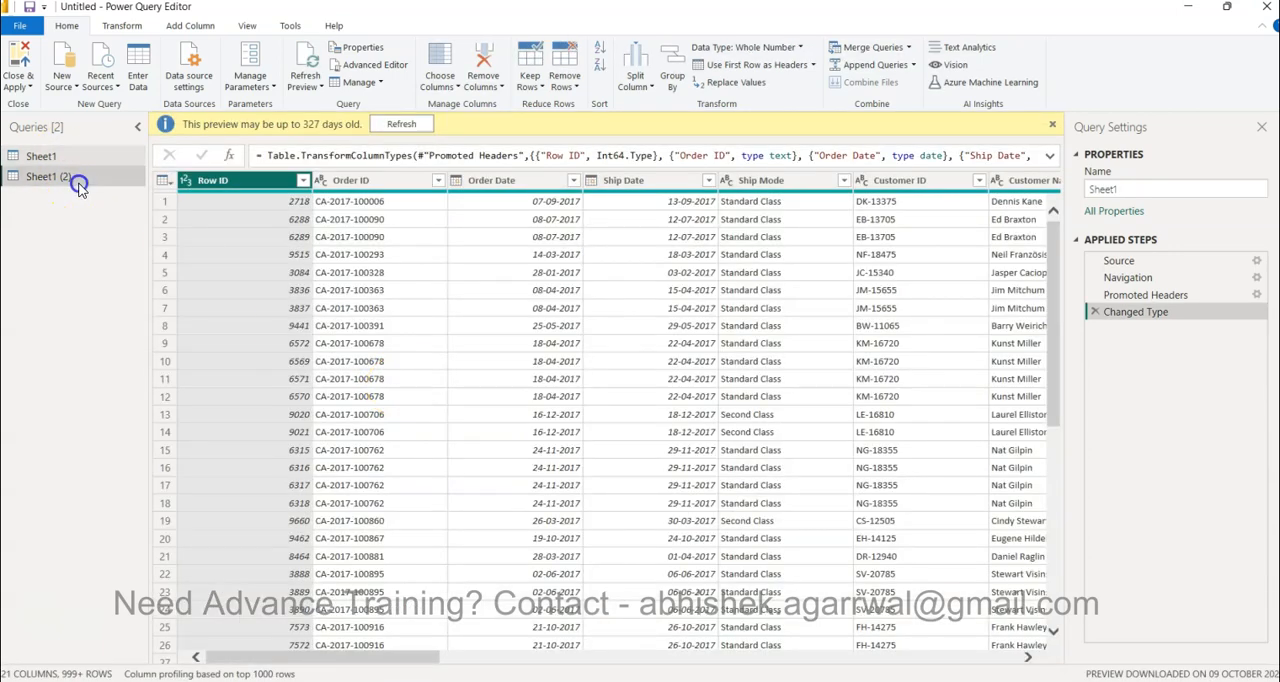
click(44, 176)
text(Prod by Qty)
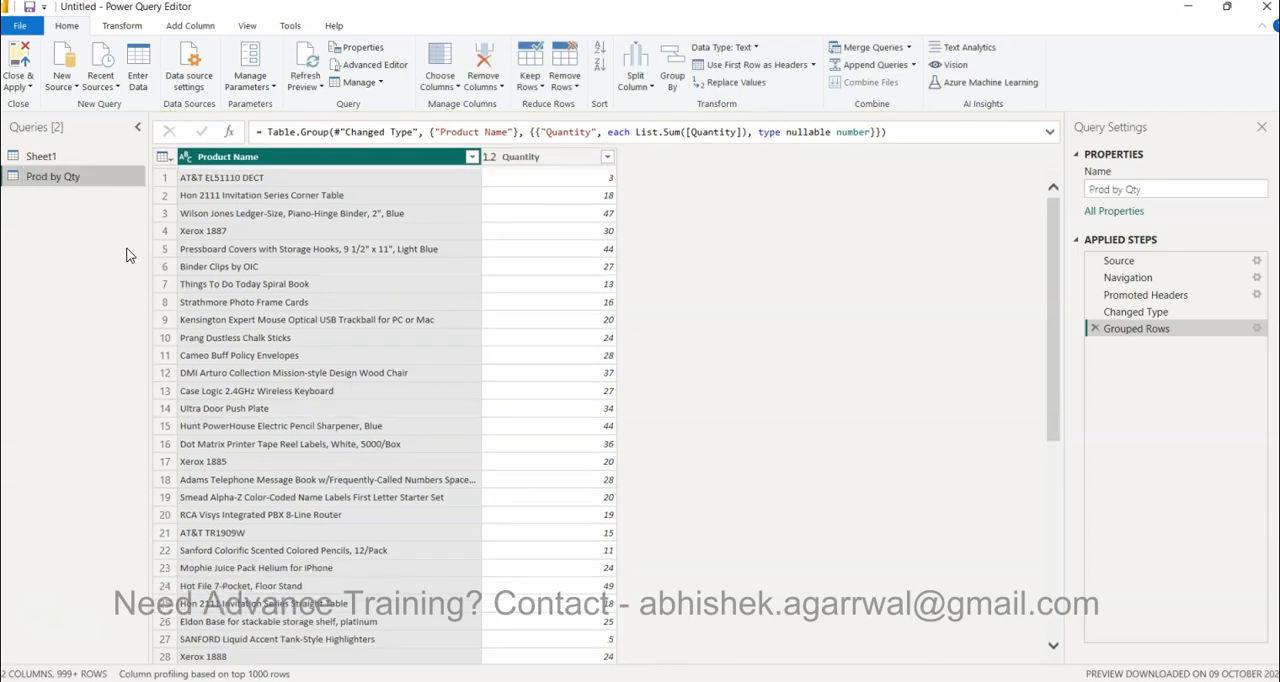
mouse_move(488, 378)
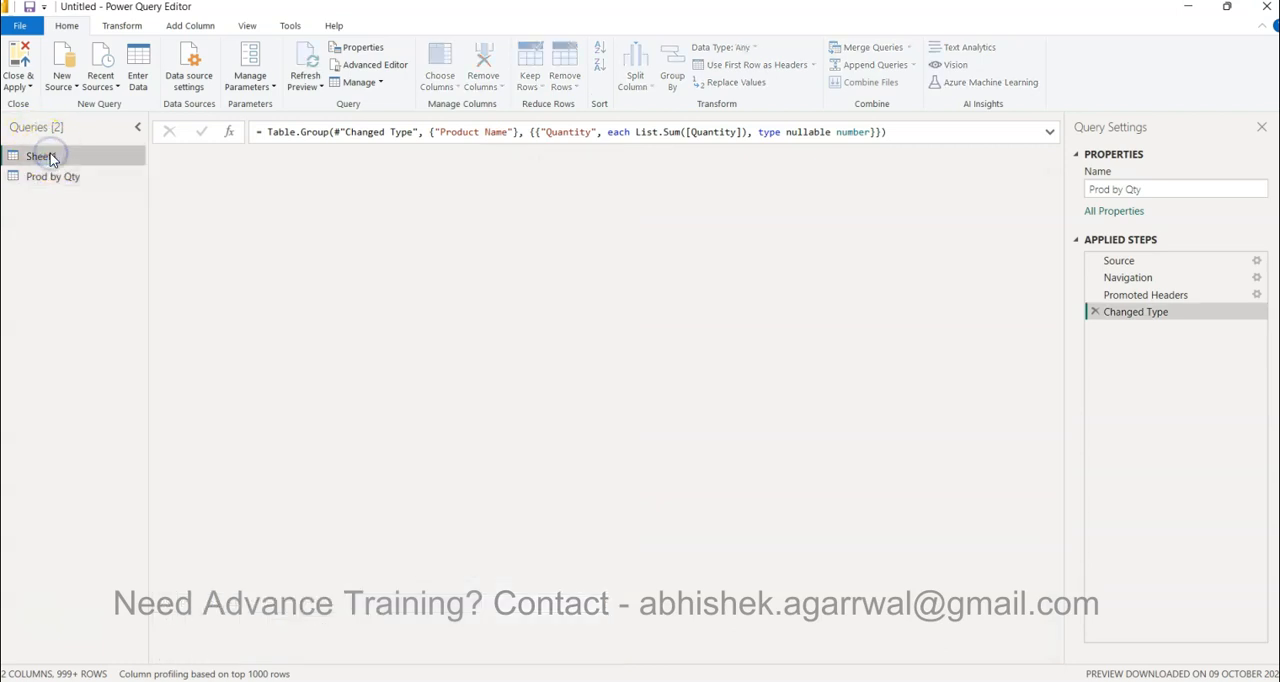
click(42, 156)
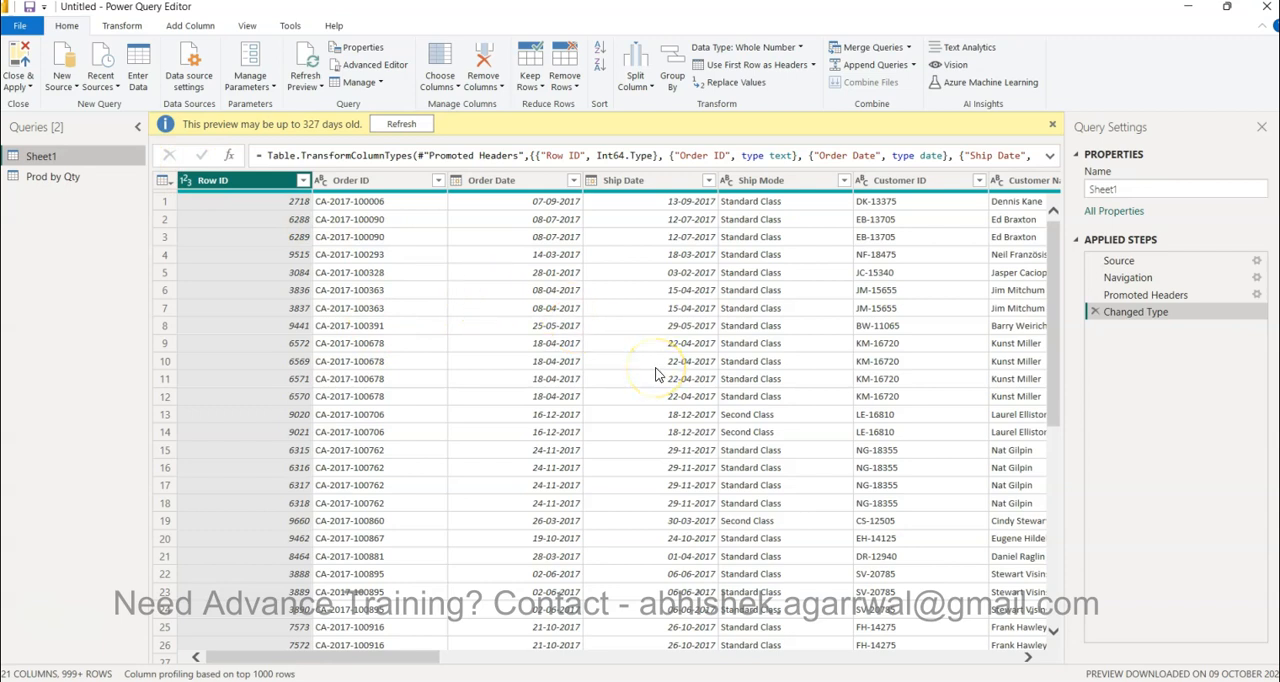
mouse_move(52, 176)
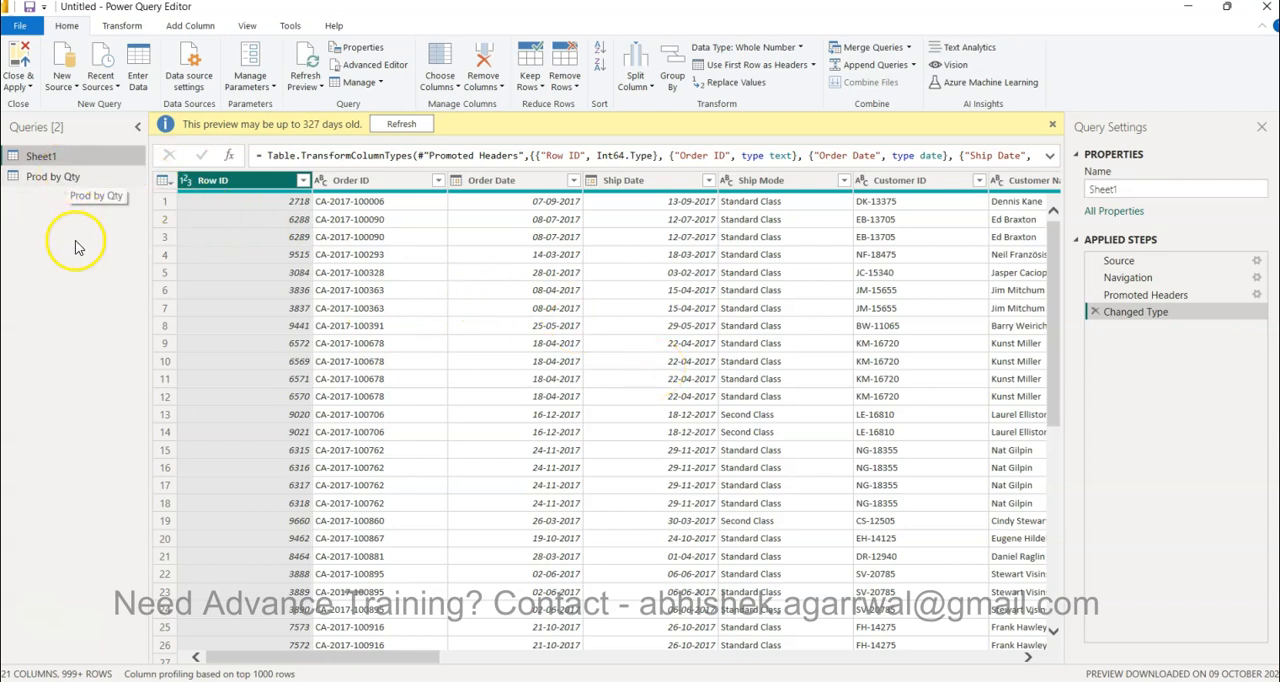